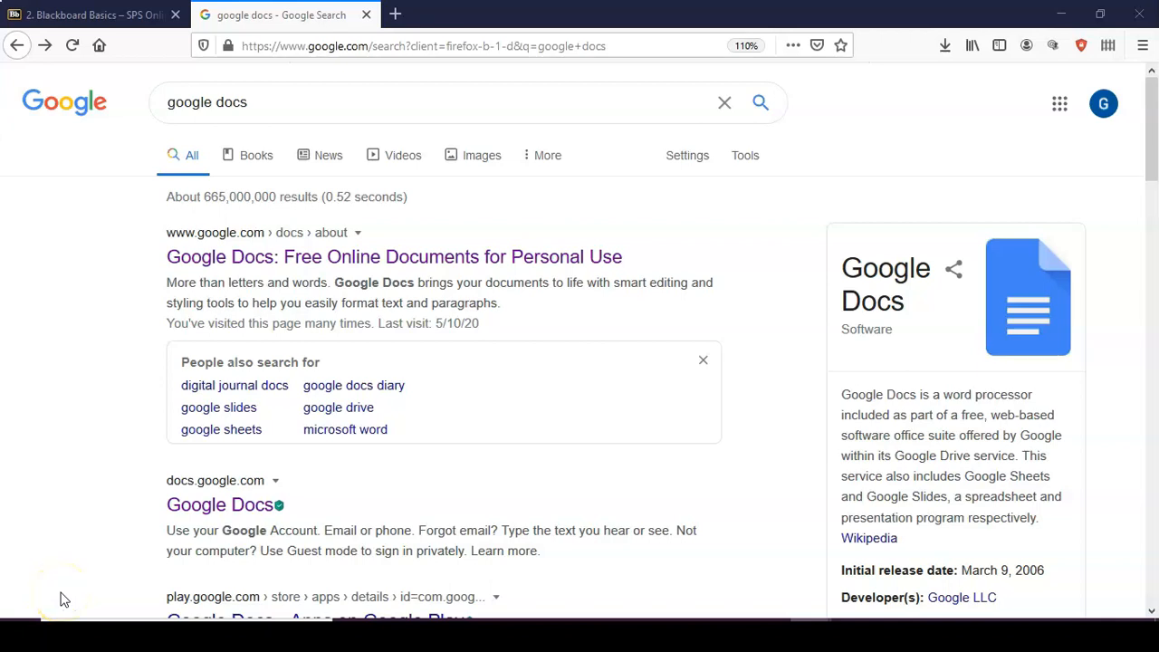
mouse_move(63, 596)
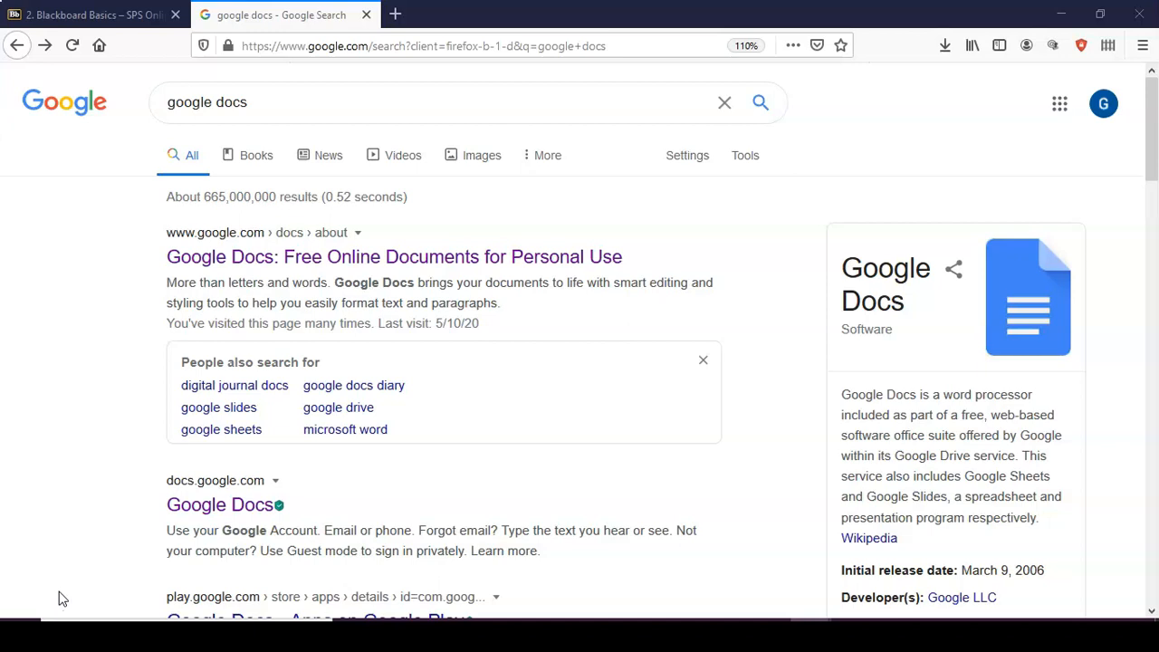
mouse_move(63, 614)
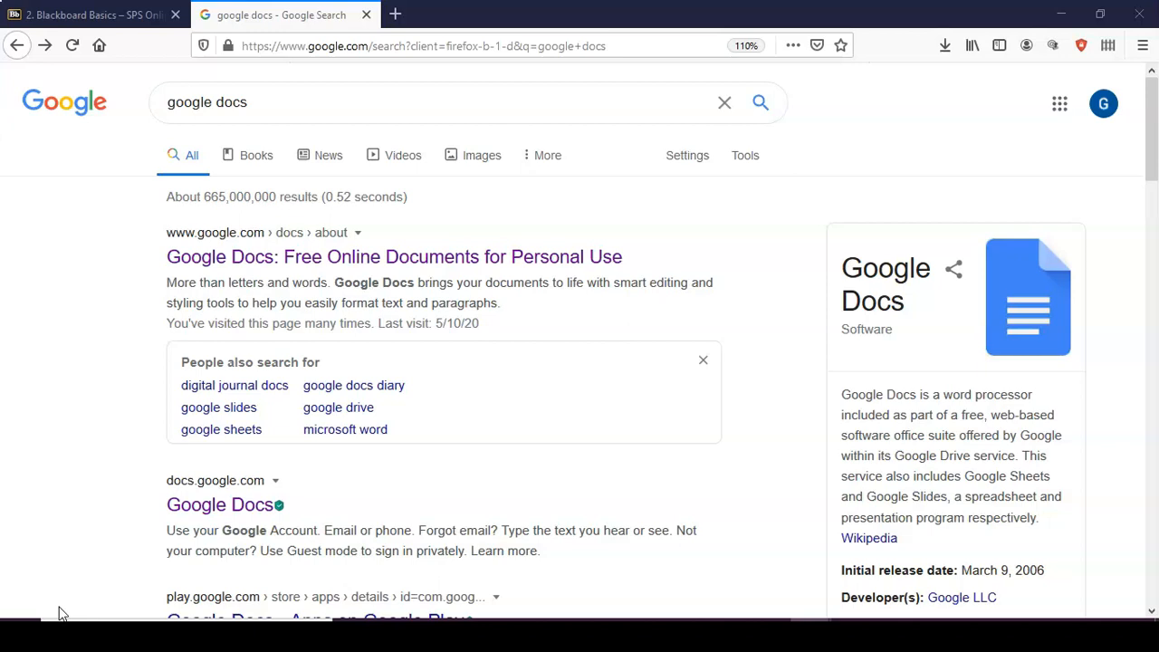
mouse_move(288, 143)
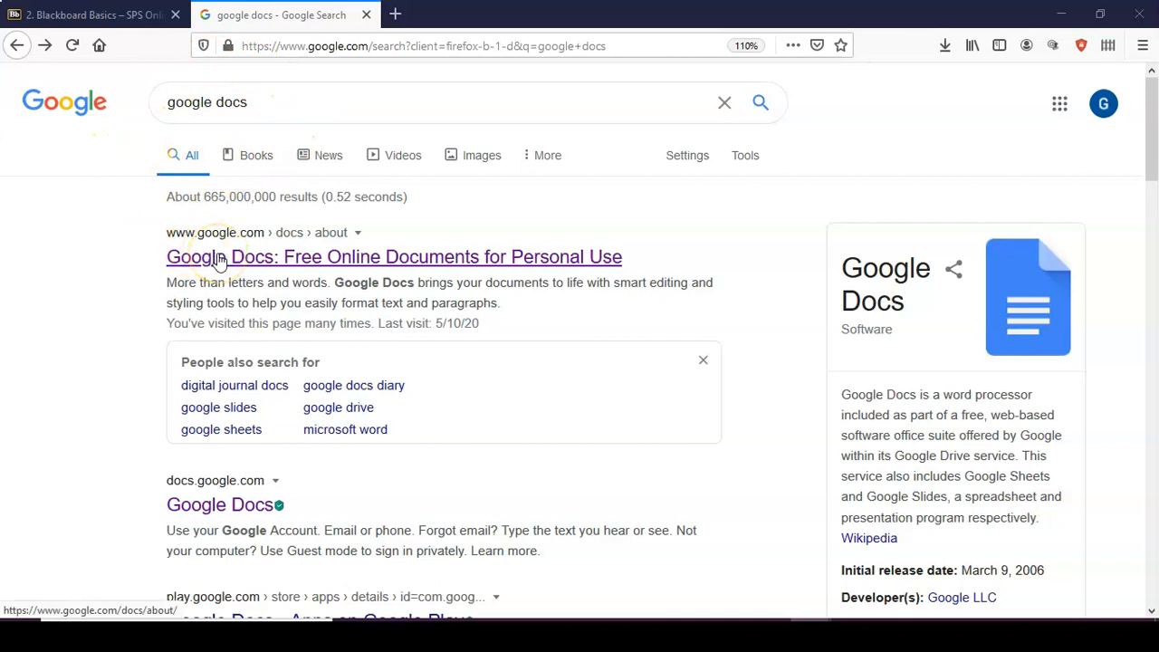
Reach the Google Docs home and start a new blank Untitled document
click(395, 257)
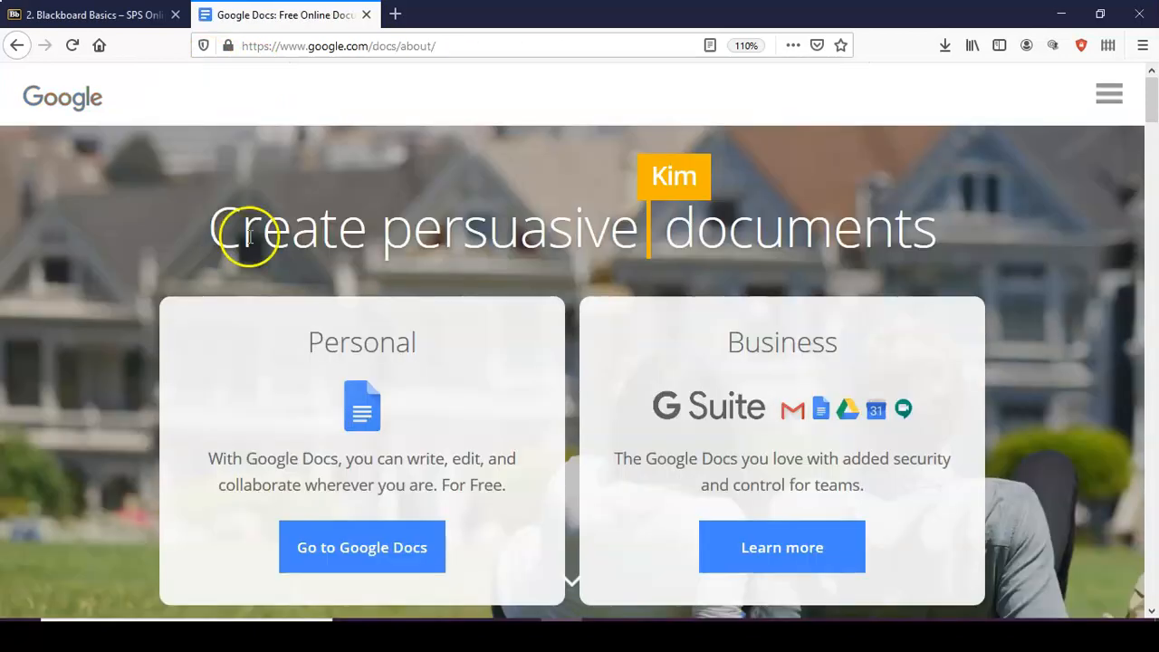
mouse_move(363, 547)
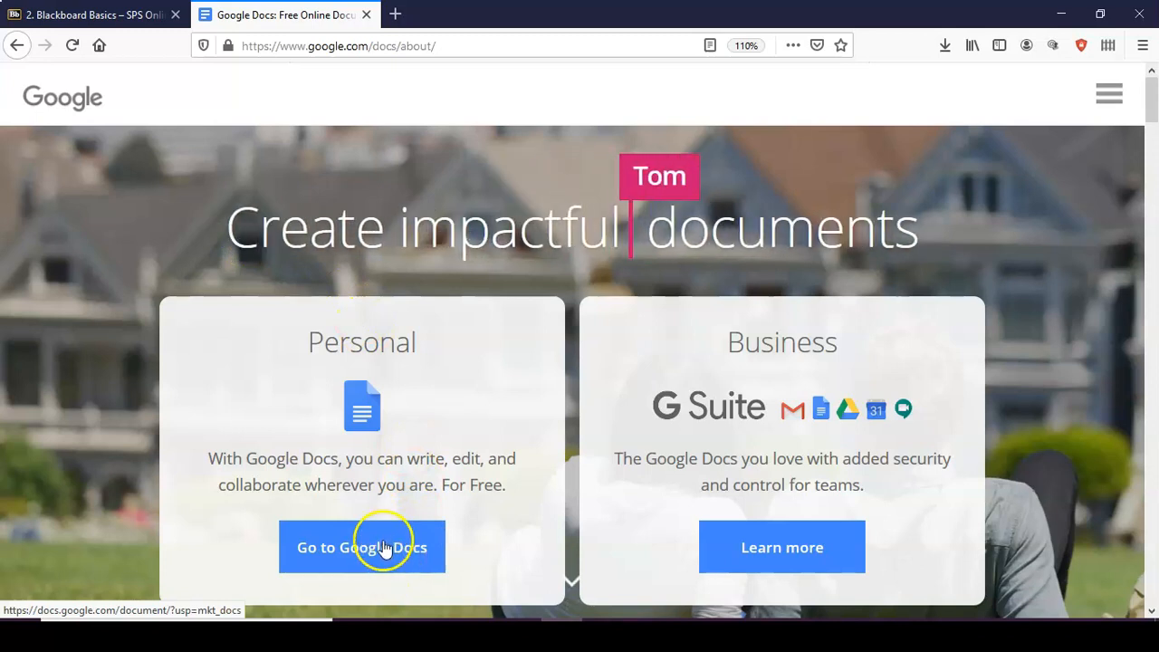
click(362, 547)
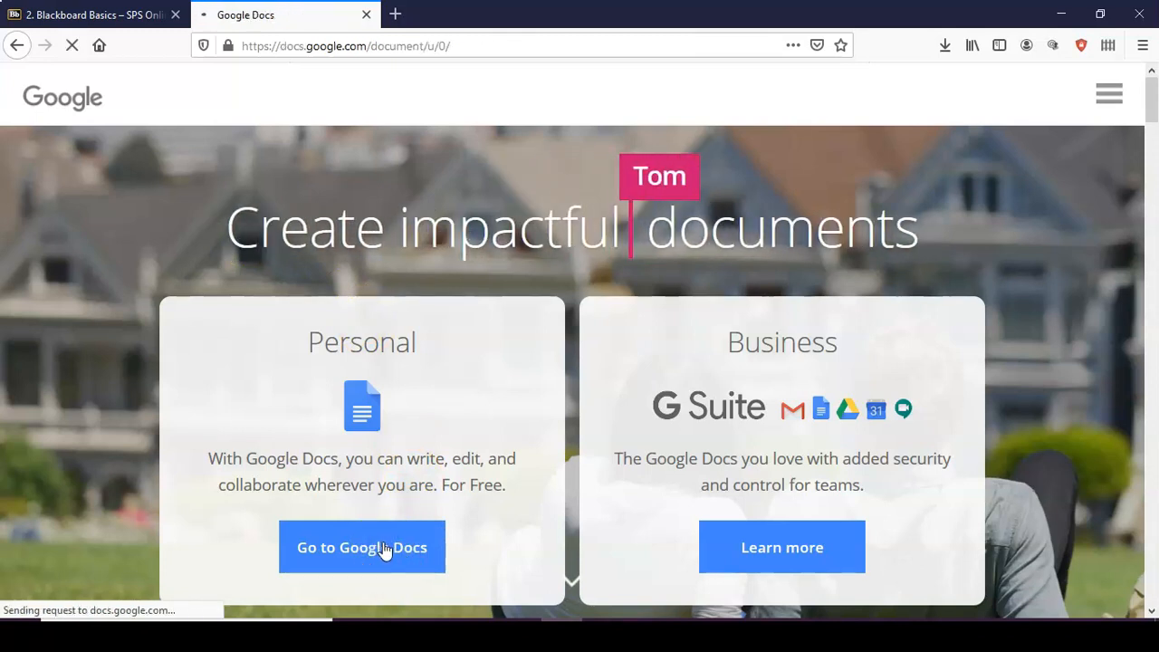
click(362, 547)
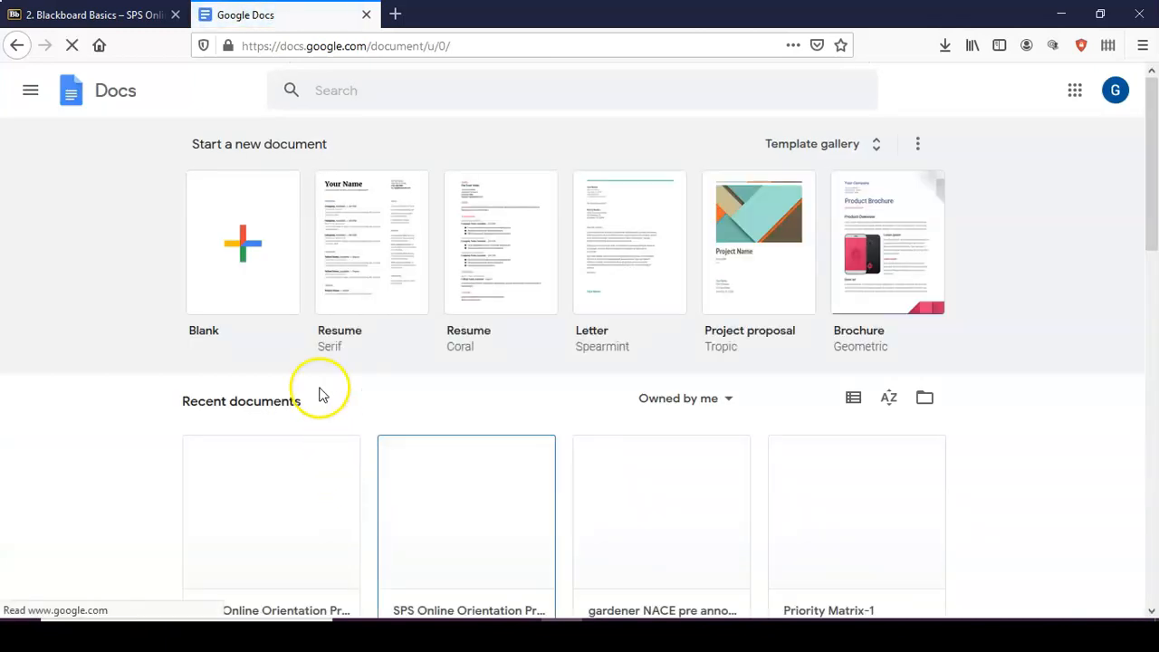
click(243, 243)
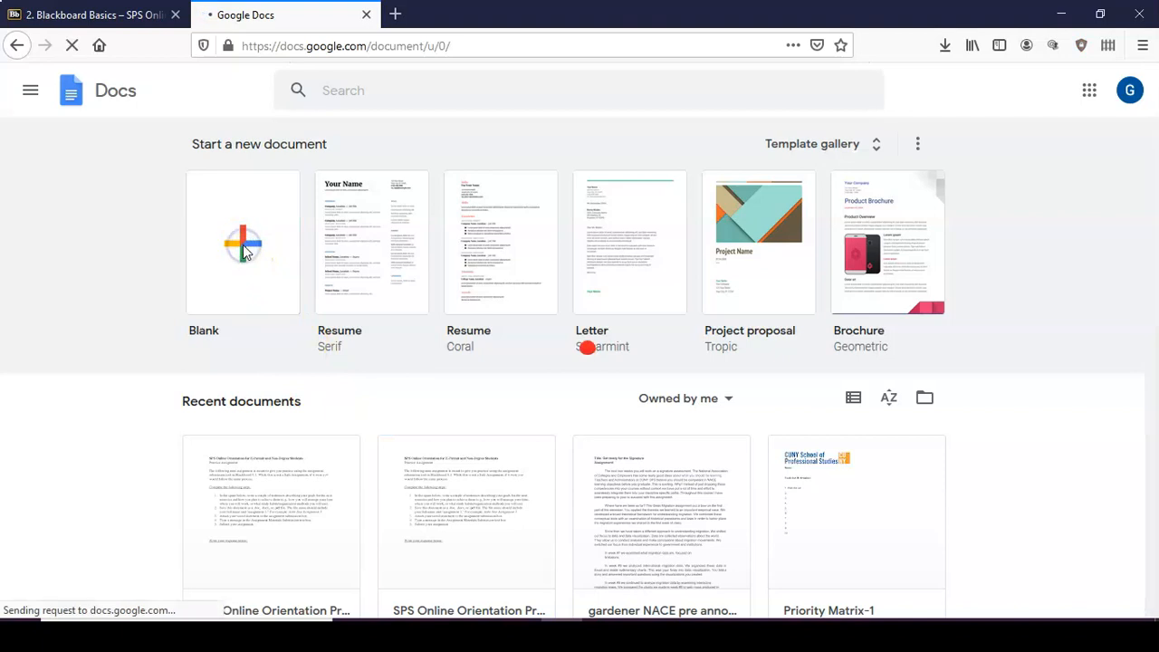
click(242, 243)
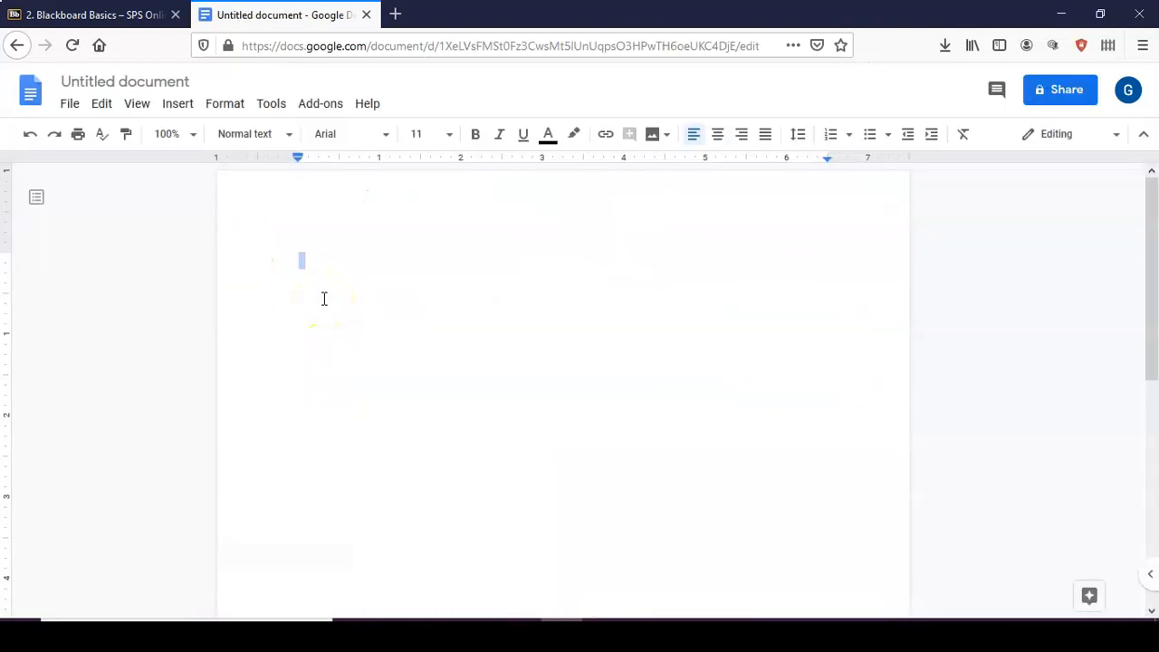
Use File > Open's Upload option to browse the computer for the practice assignment file
click(69, 103)
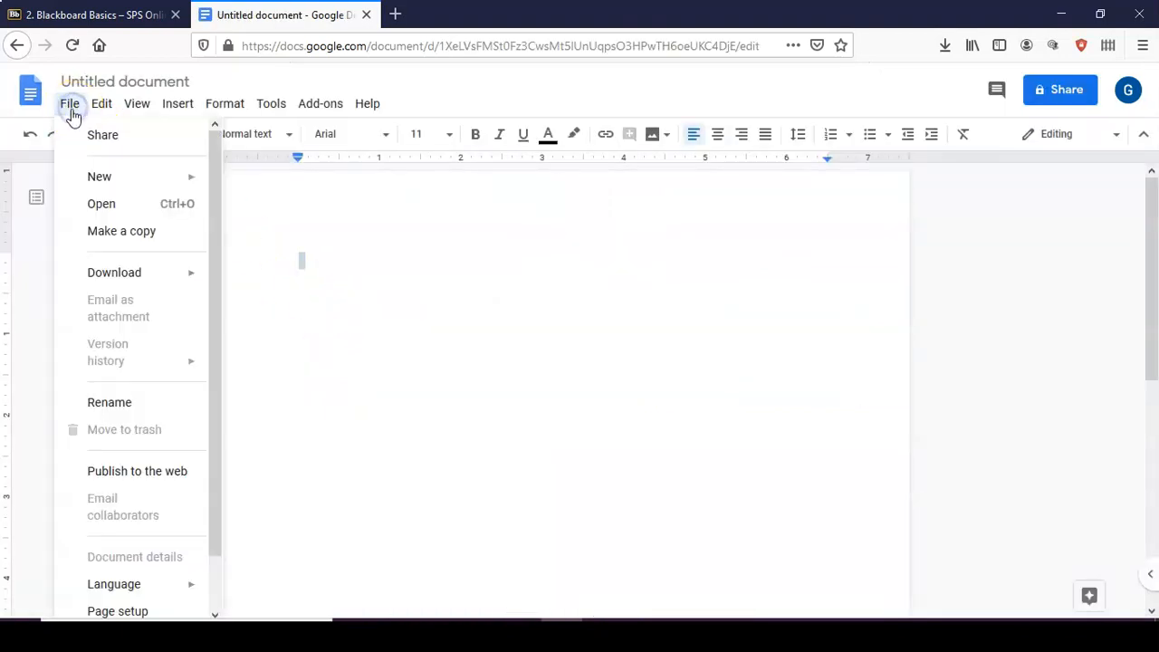
click(101, 202)
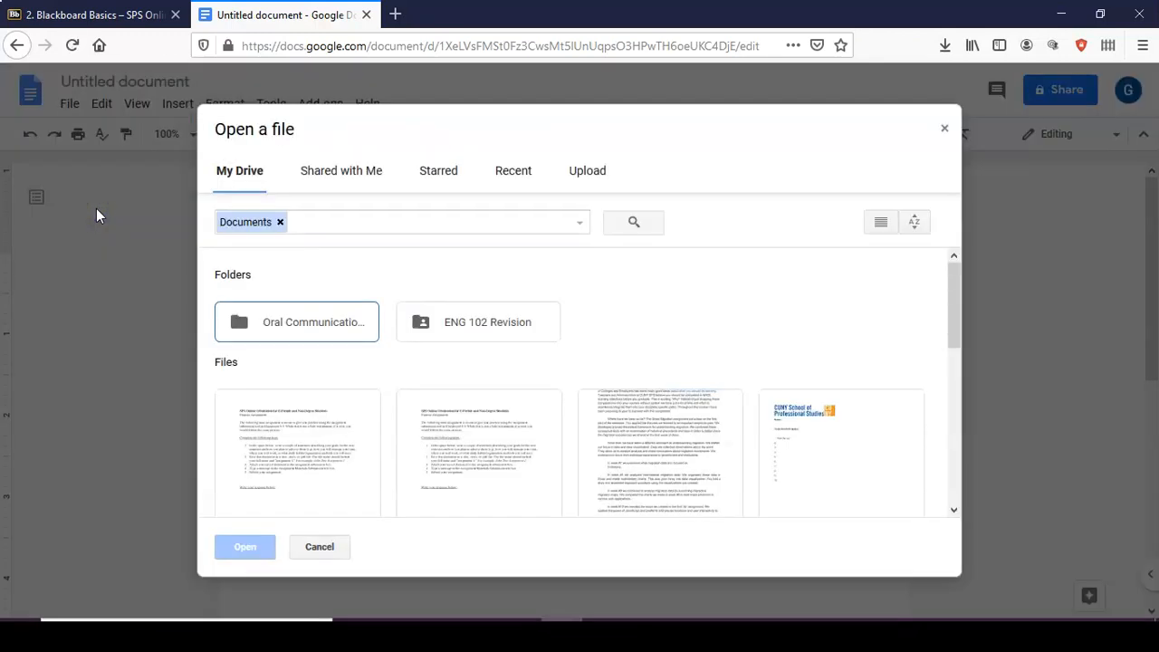
mouse_move(167, 174)
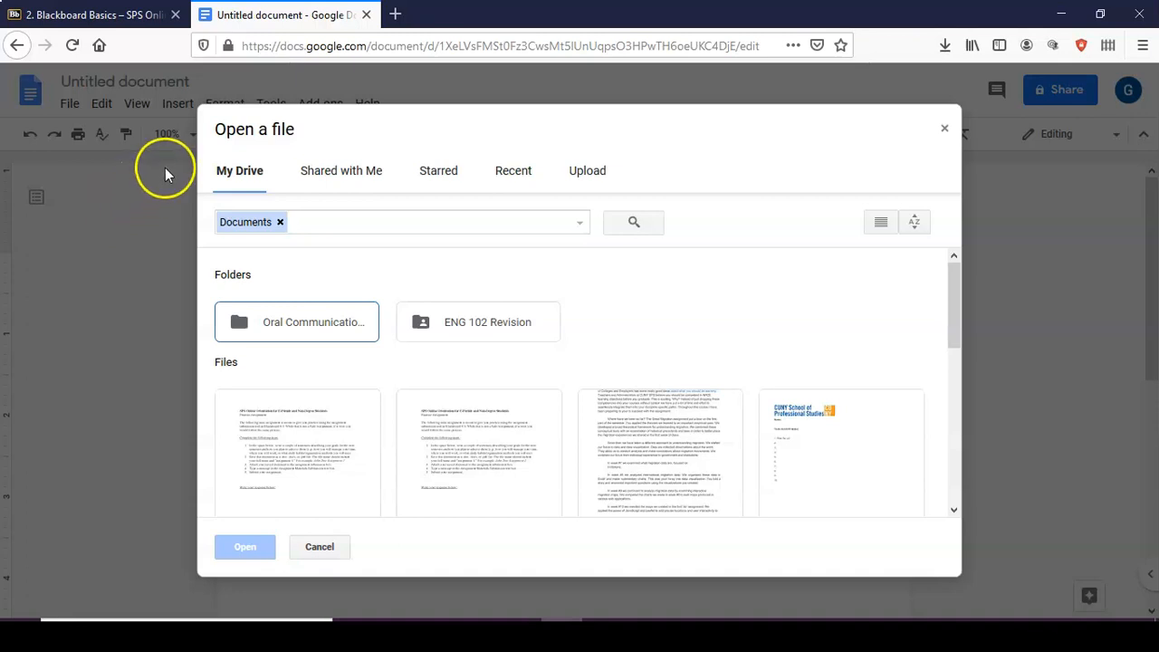
click(587, 170)
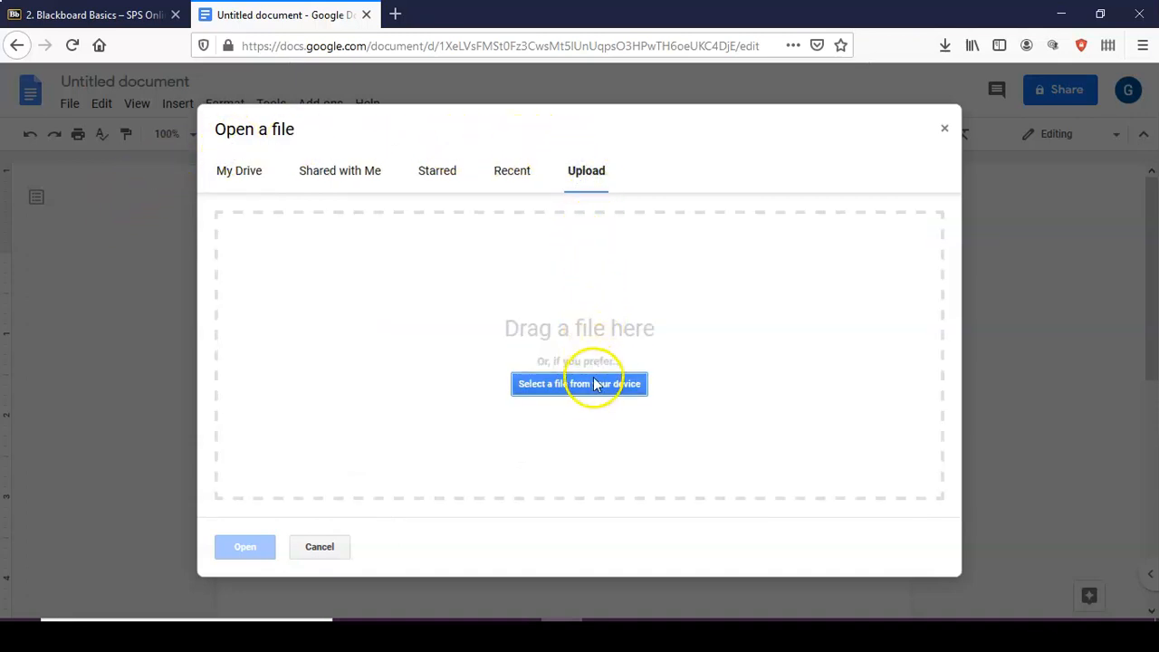
click(580, 384)
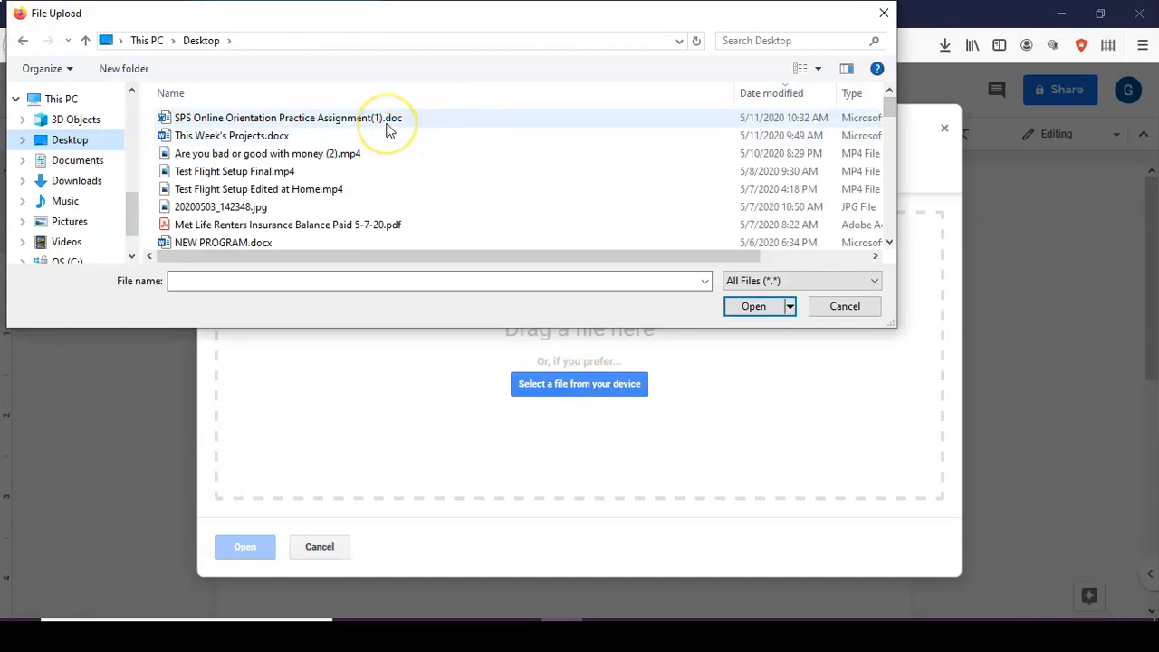
mouse_move(389, 118)
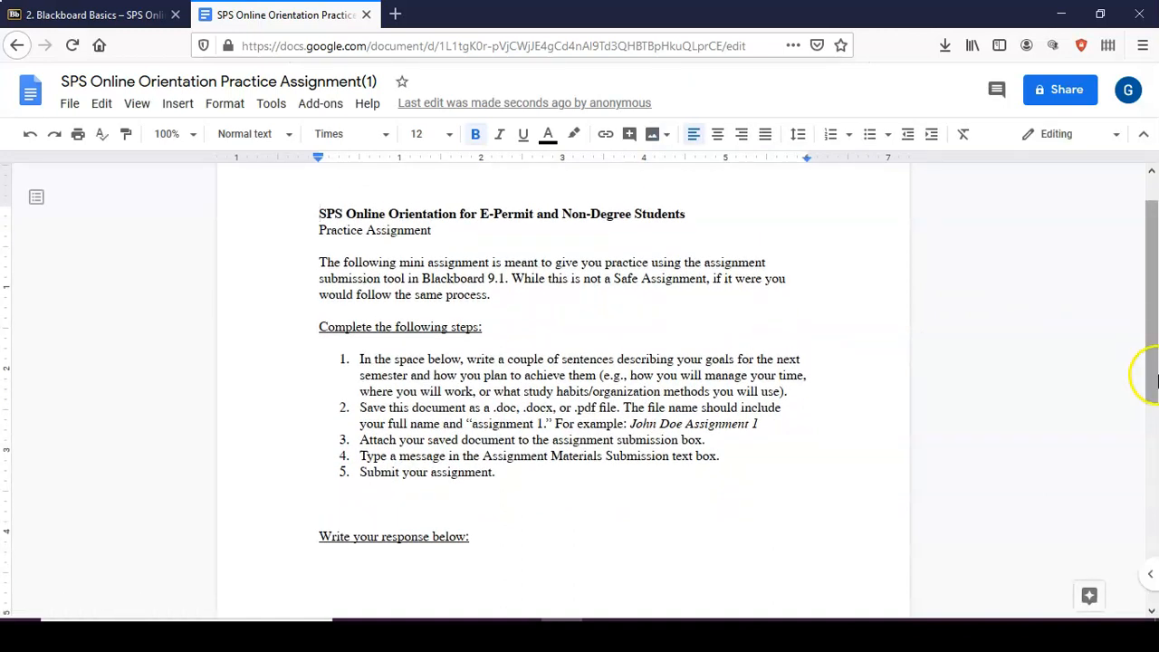
Type the semester goals response below the heading, then begin renaming the document
click(322, 569)
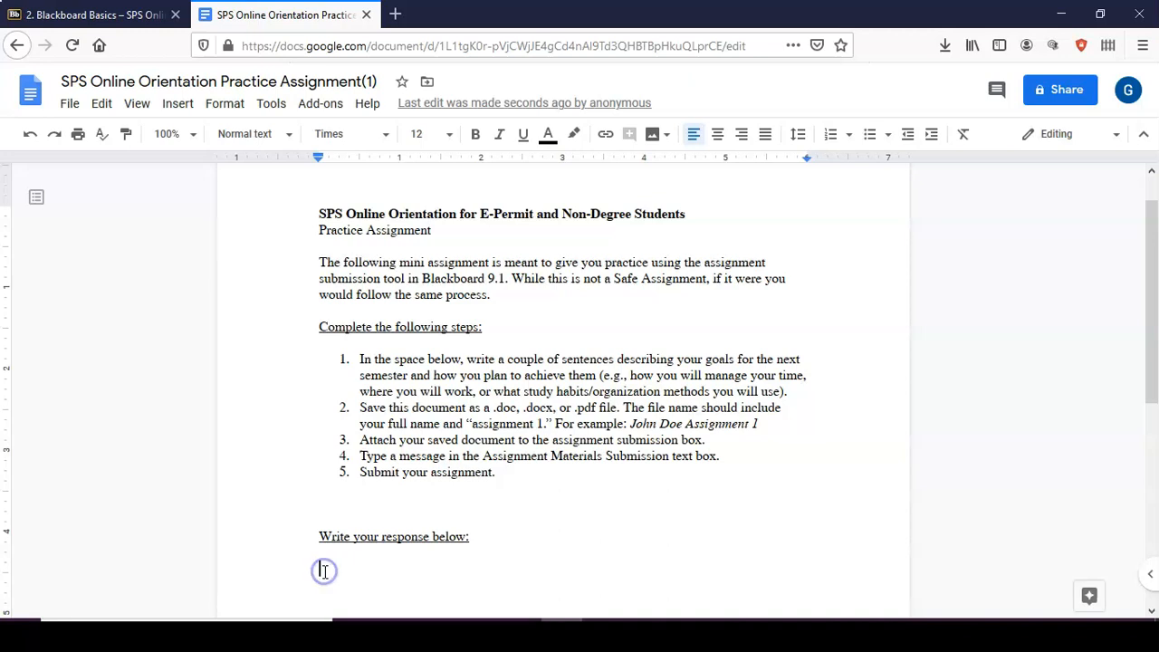
click(323, 570)
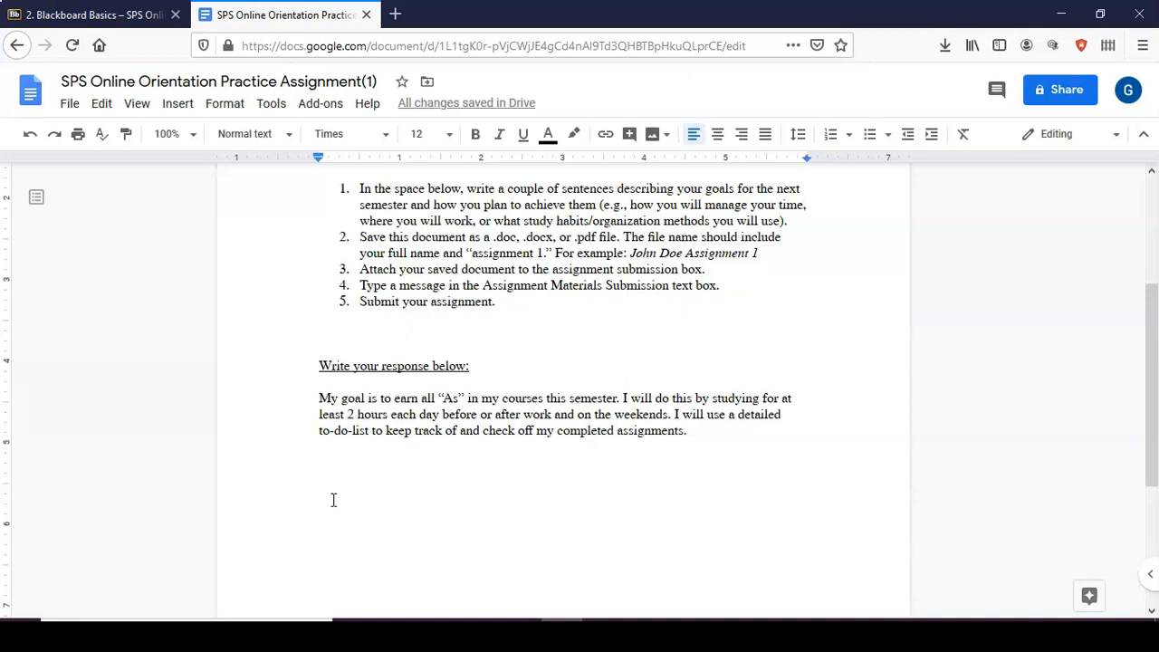
mouse_move(332, 515)
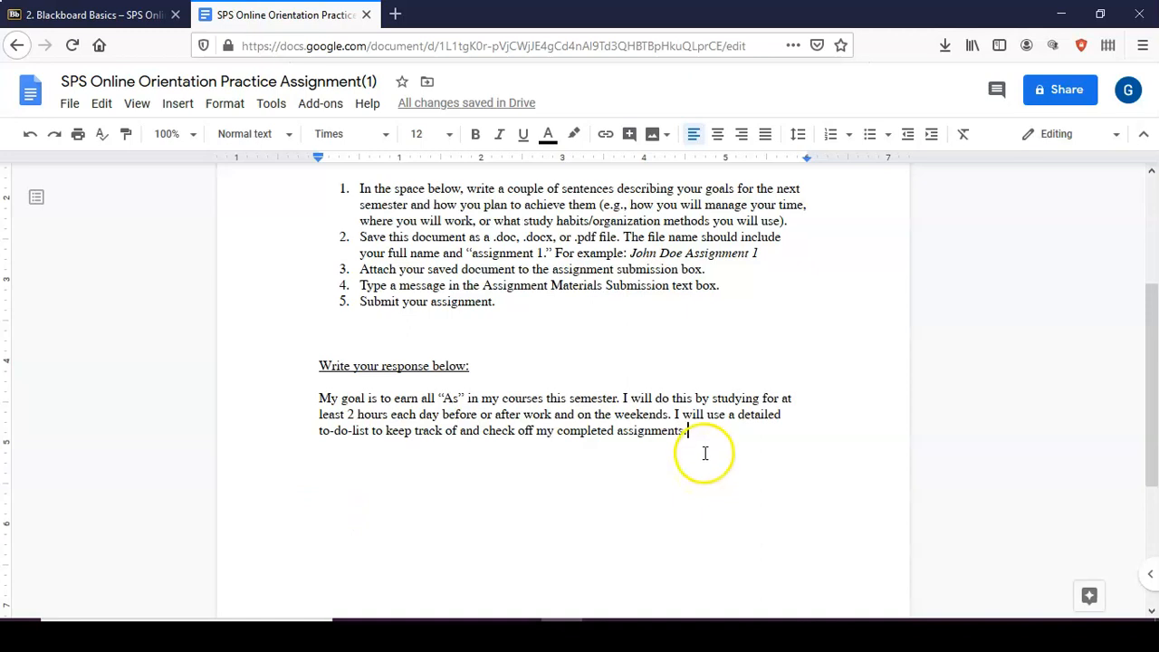
mouse_move(705, 453)
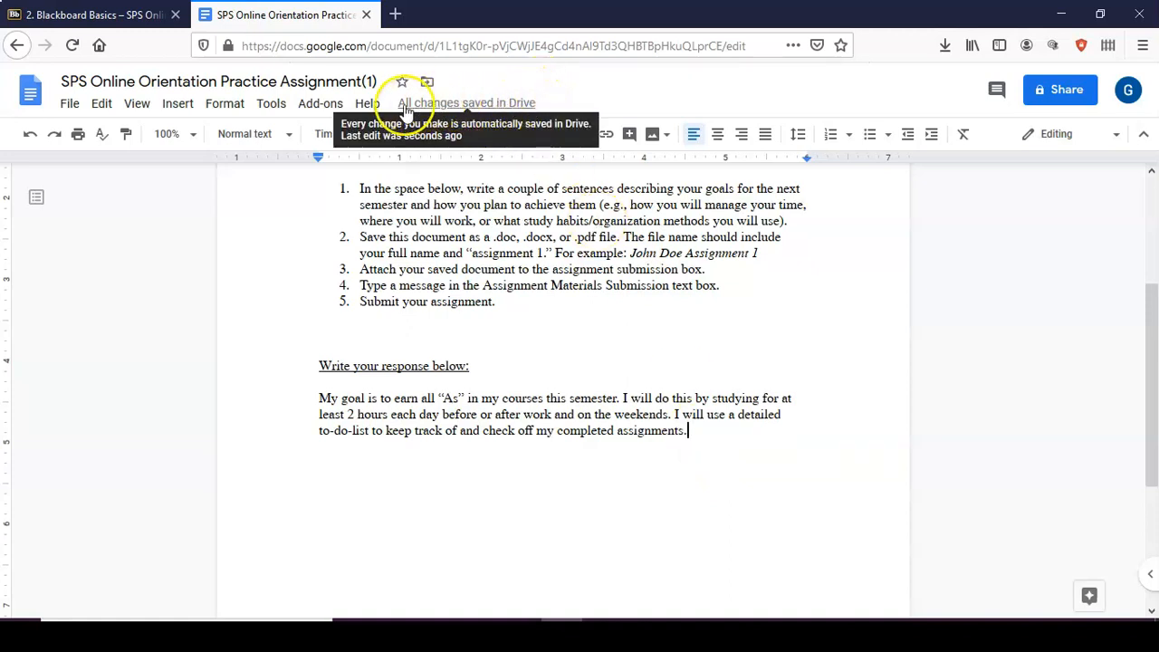
click(689, 431)
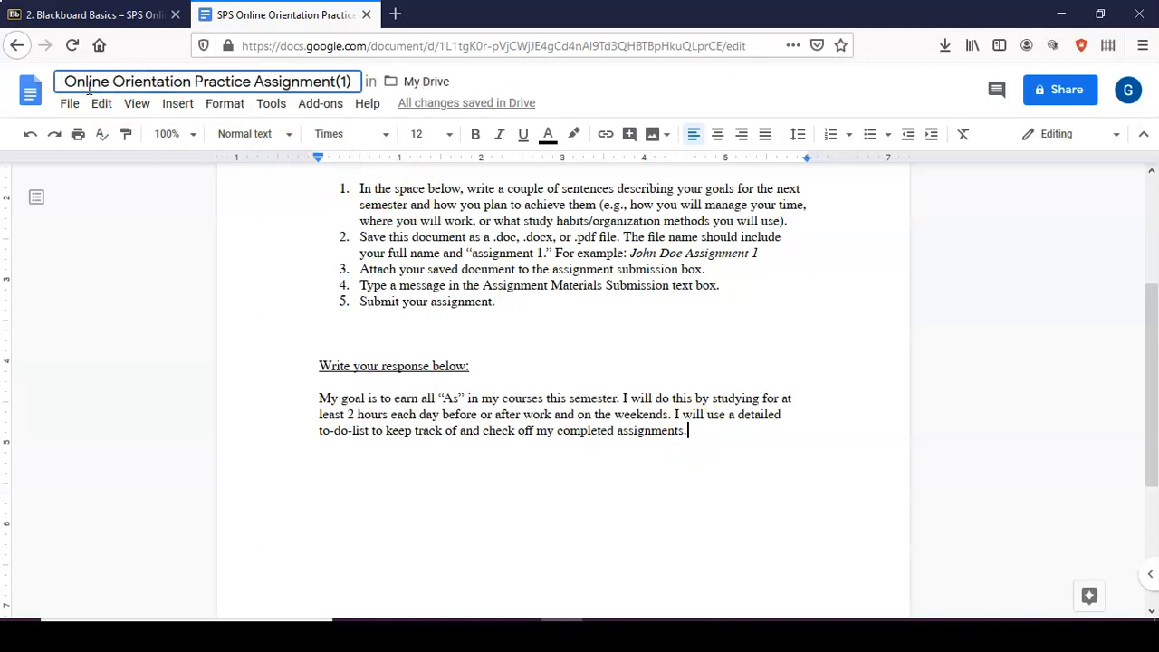
Finish the response text and select the old title to rename it with the student's name and Assignment 1
text(Yolanda Ransom)
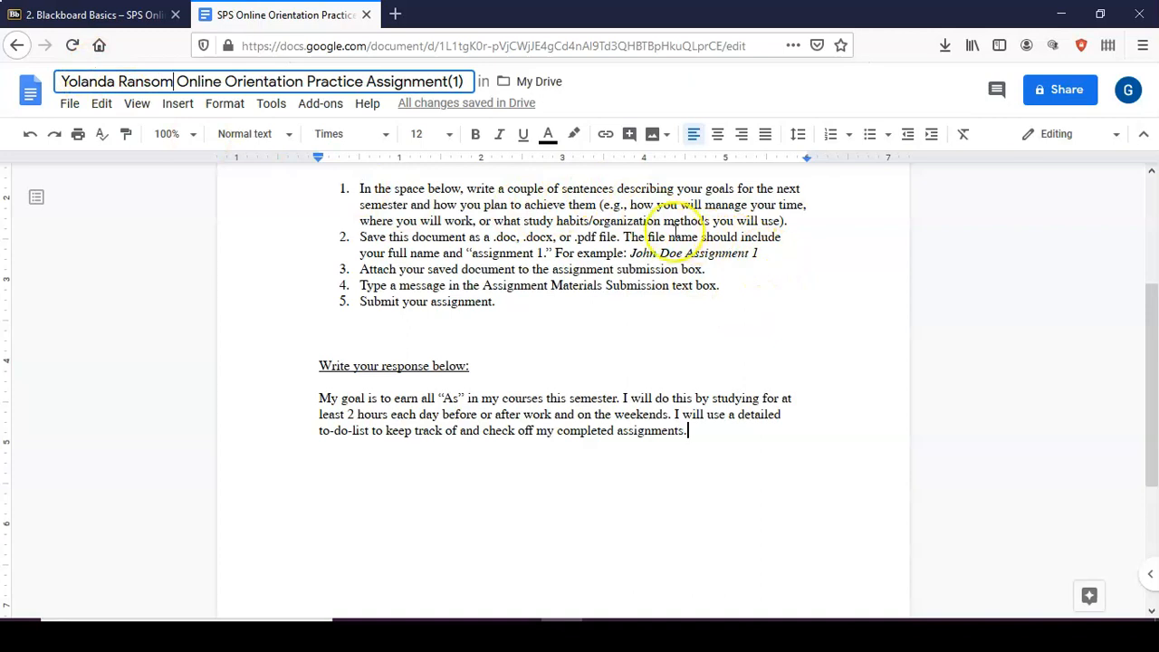
mouse_move(218, 81)
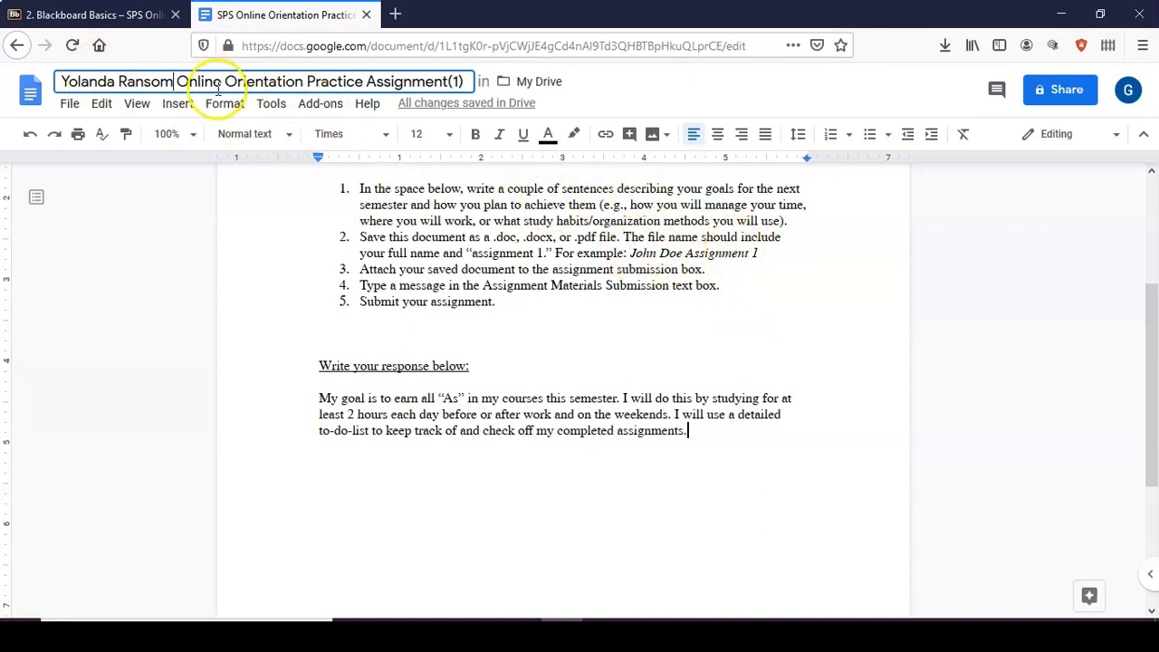
double_click(217, 82)
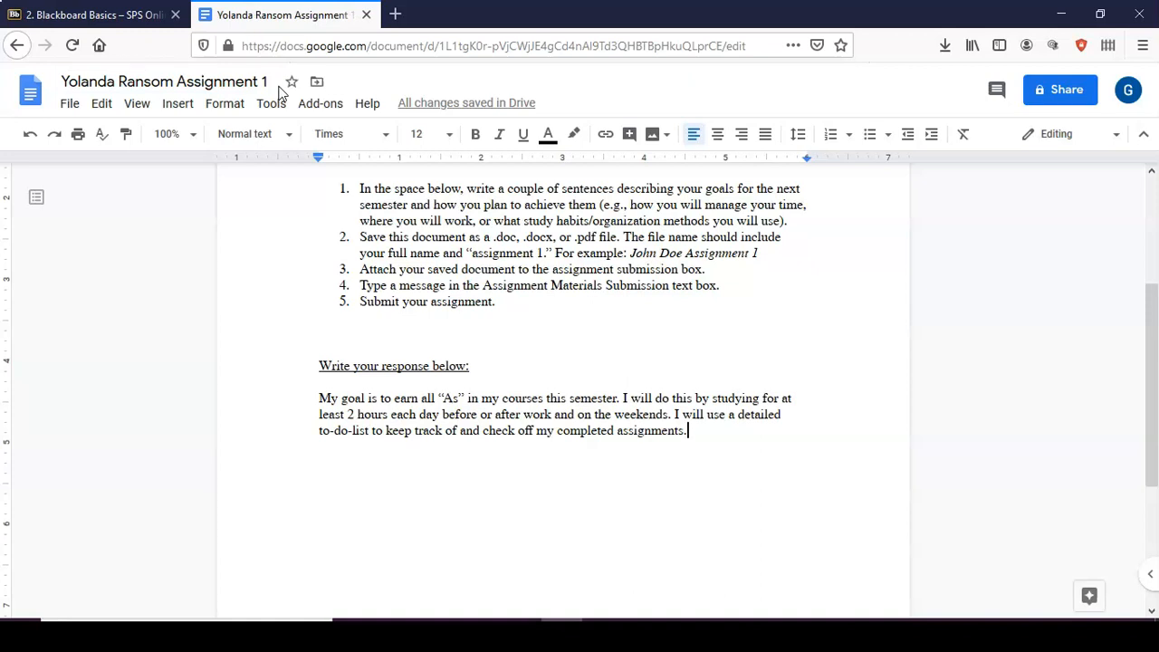
mouse_move(368, 102)
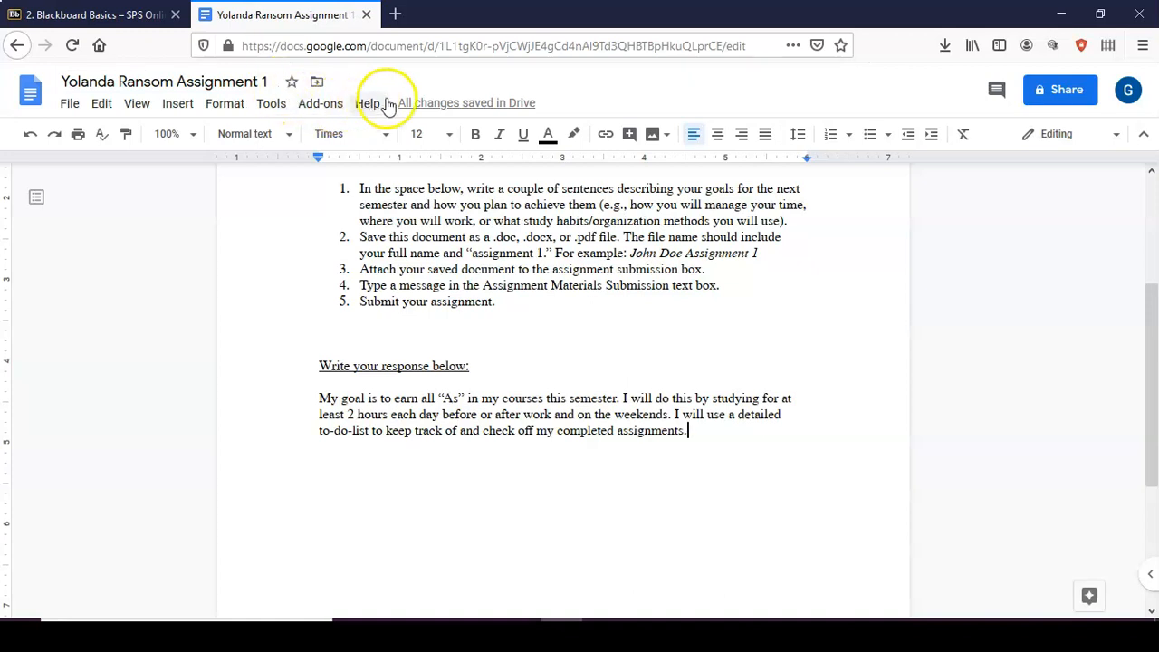
mouse_move(257, 275)
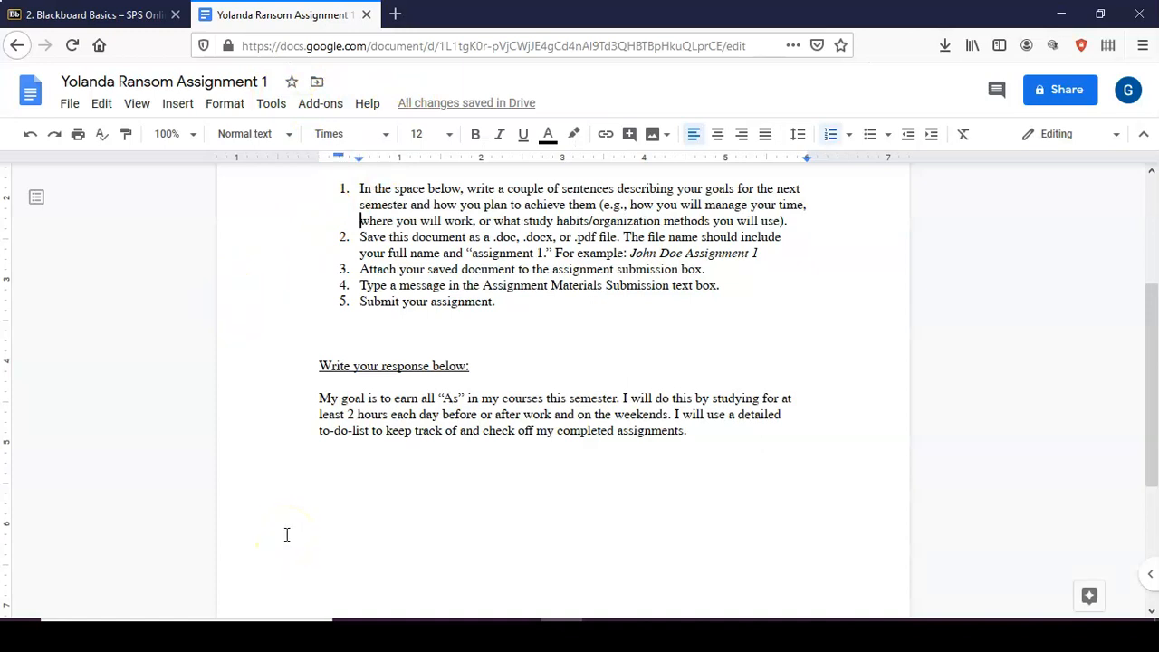
Download the assignment as a PDF Document, confirm Save File, and return to the Blackboard tab
click(68, 102)
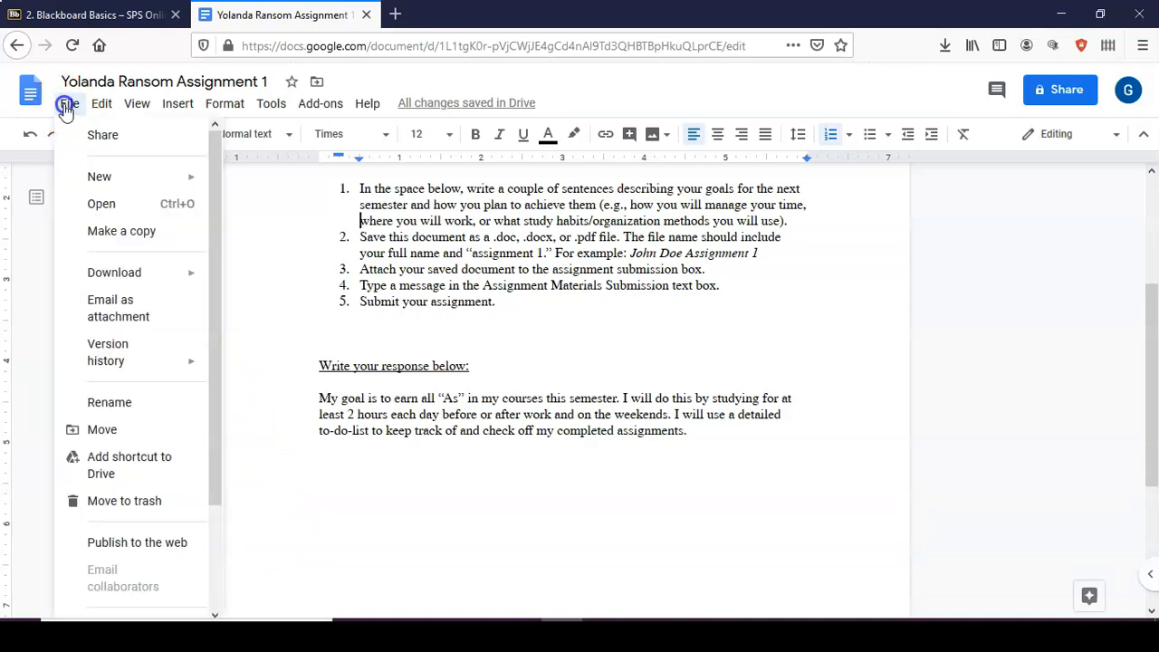
click(114, 272)
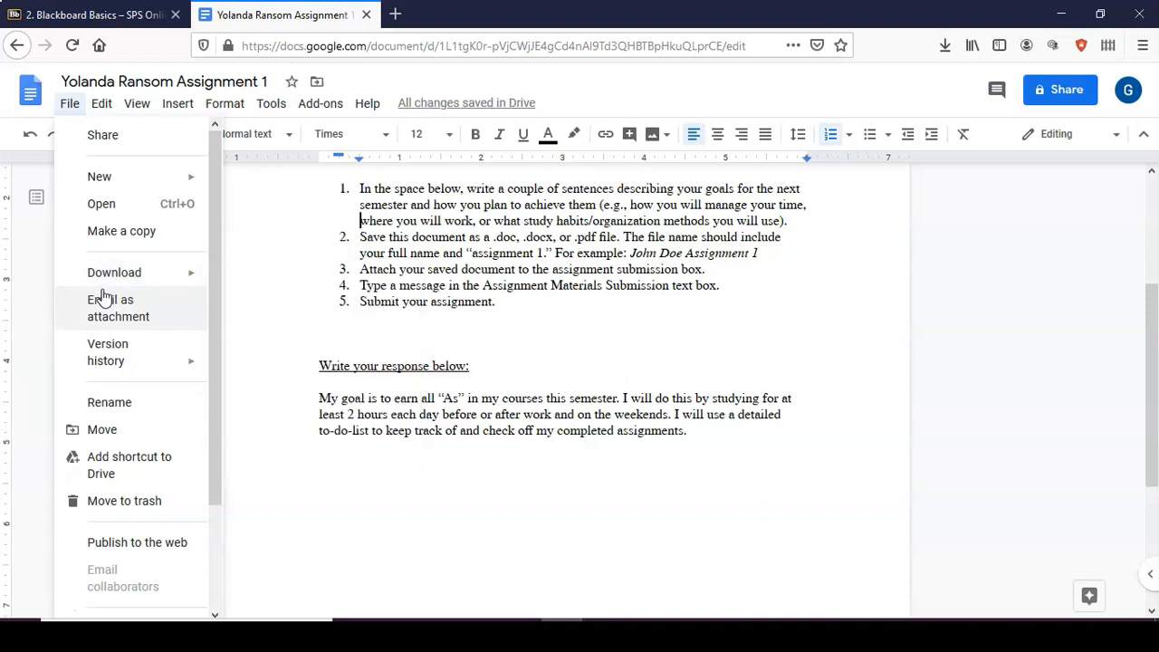
click(114, 272)
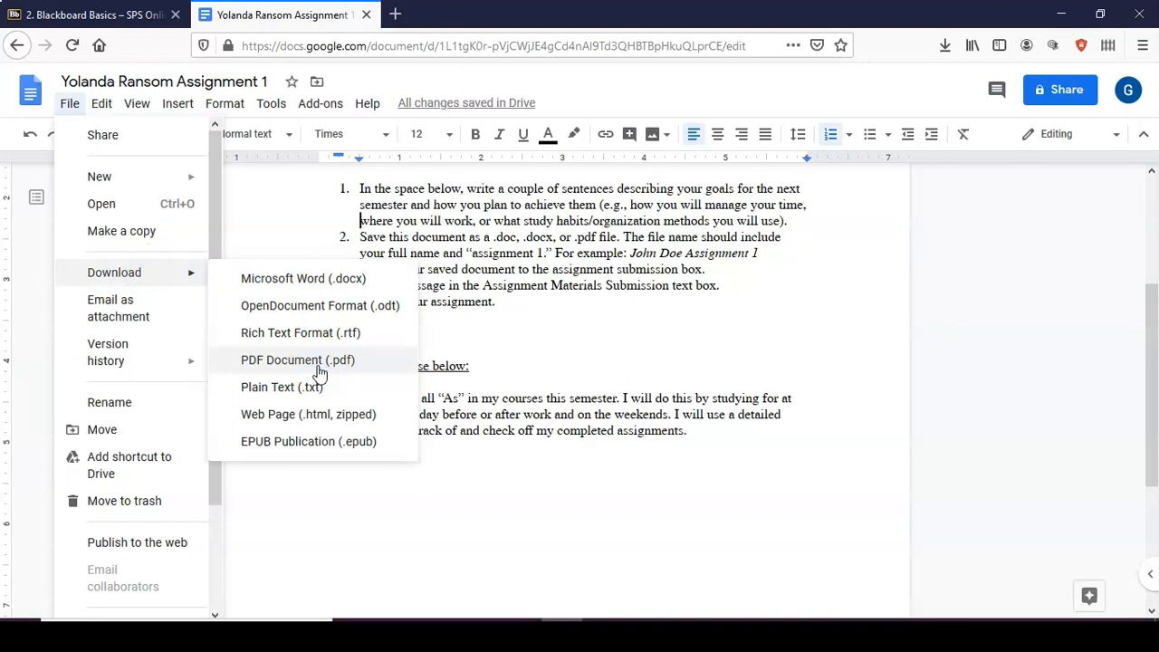
click(298, 359)
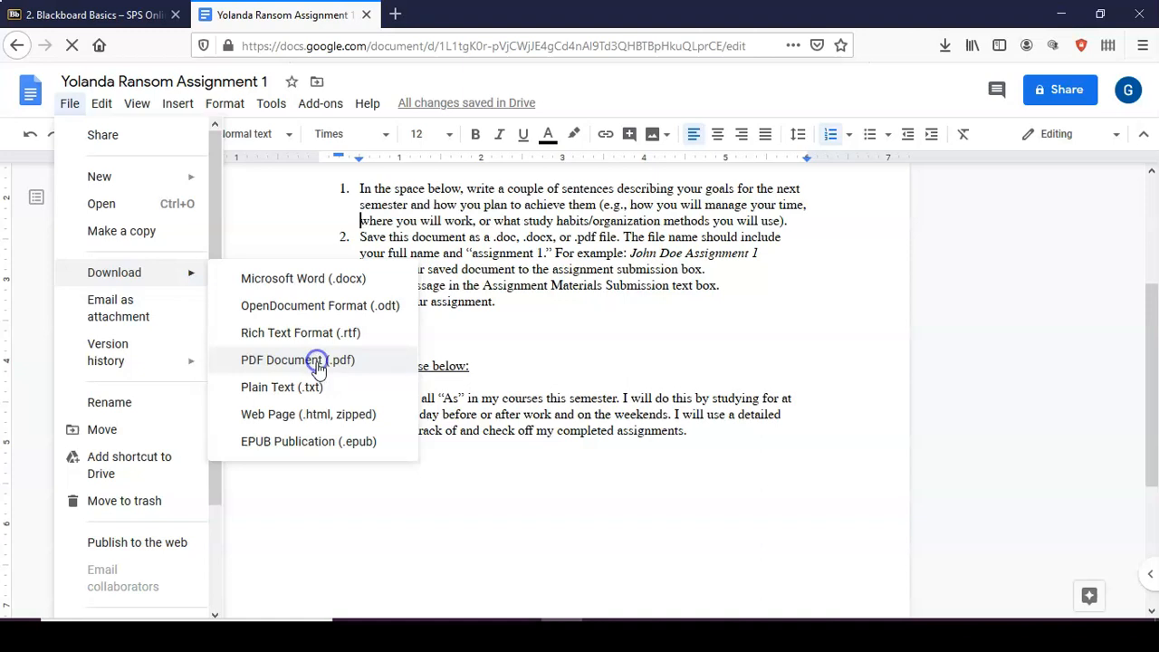
click(297, 359)
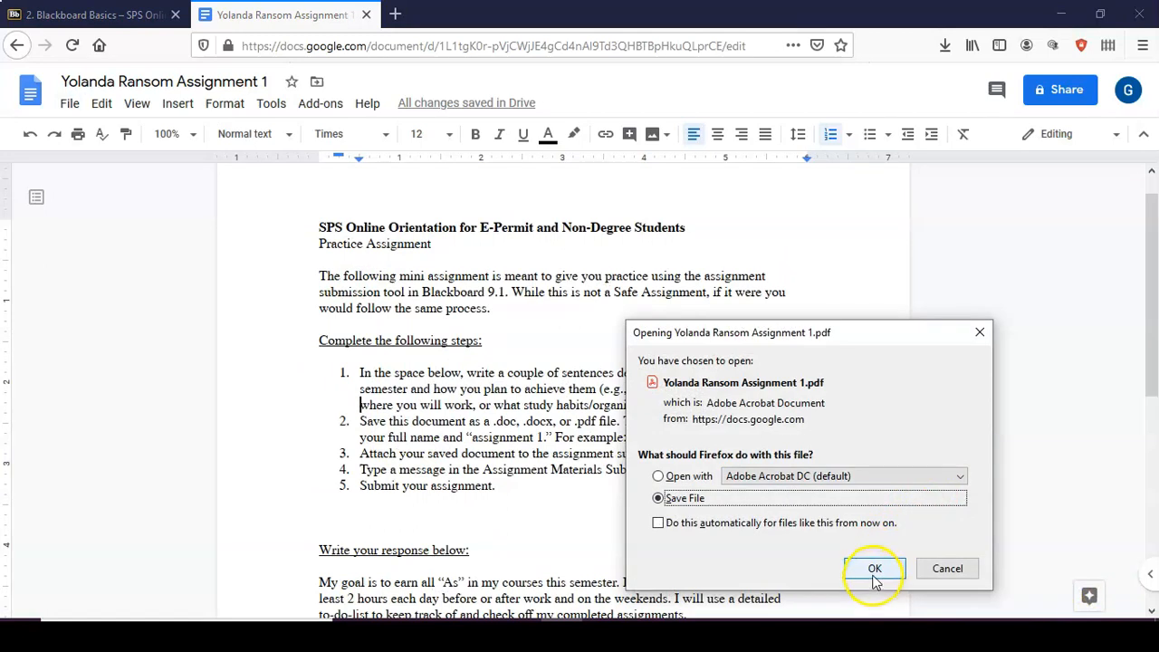
click(874, 569)
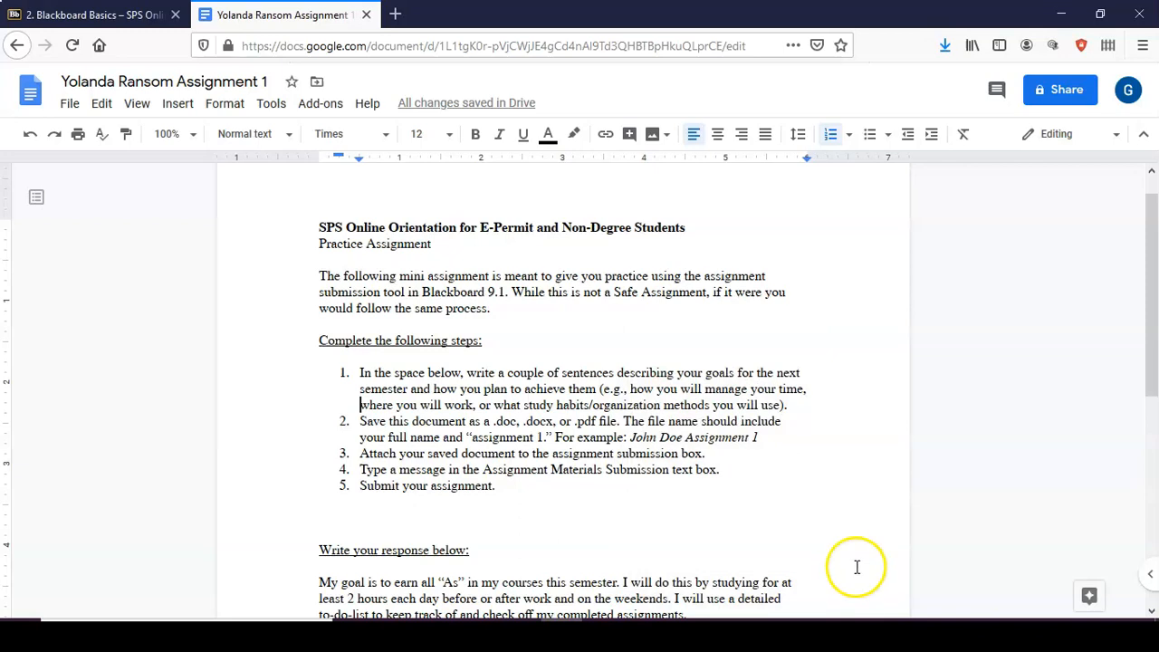
mouse_move(51, 275)
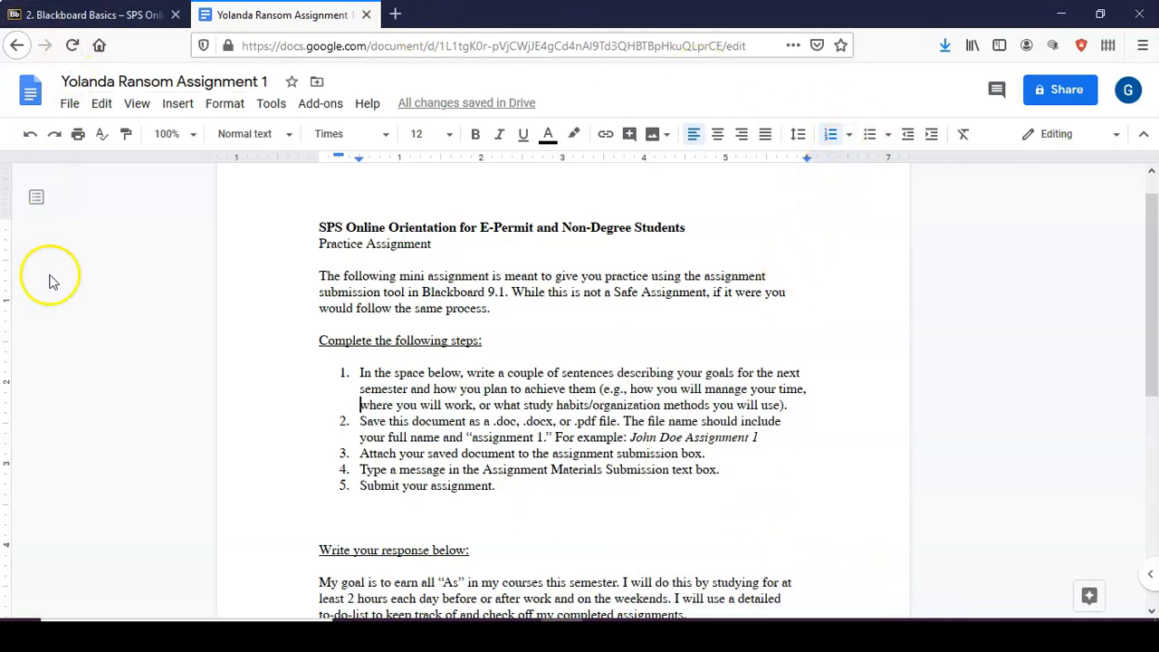
click(91, 14)
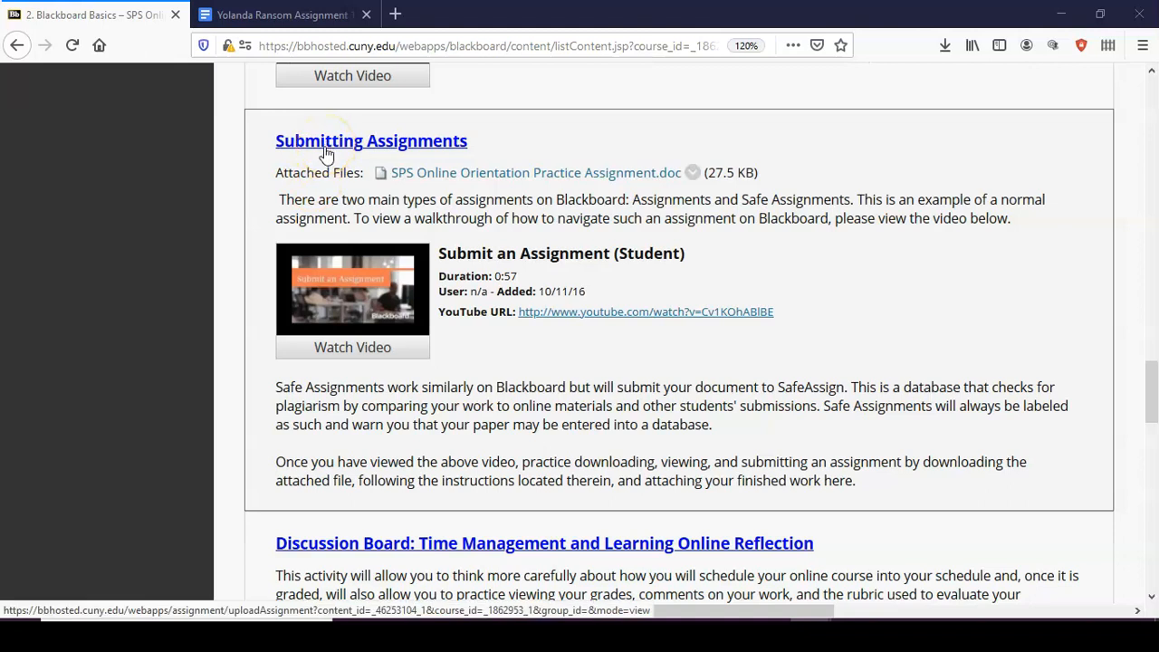
Open the Submitting Assignments page and scroll down to the Assignment Submission area
click(372, 141)
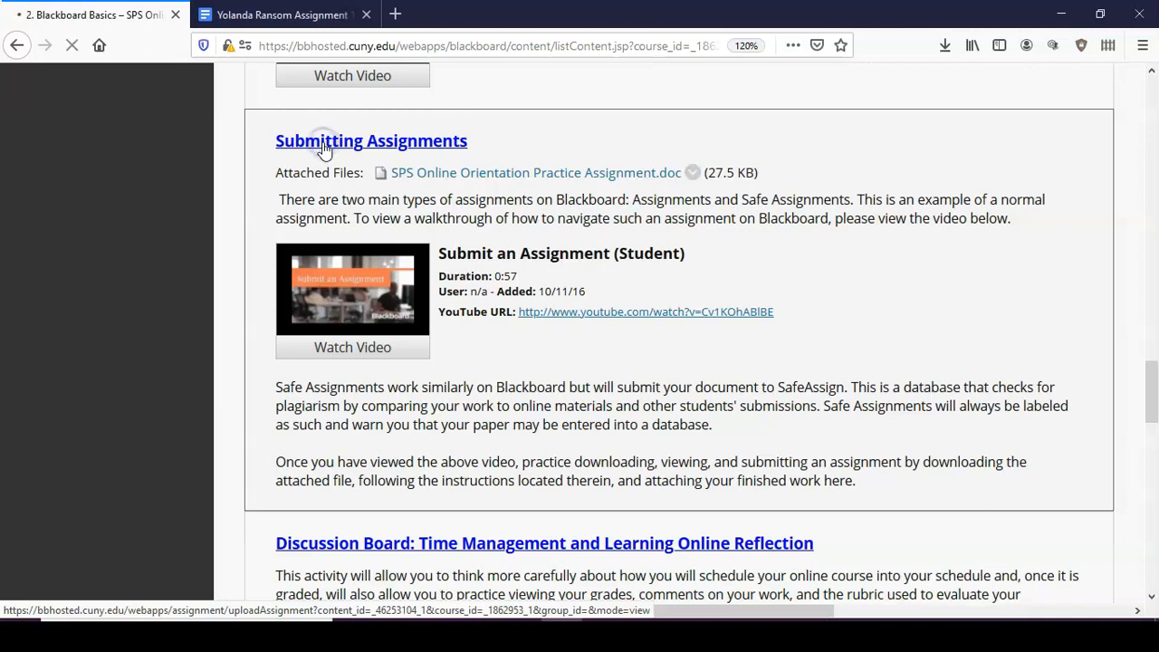
click(370, 141)
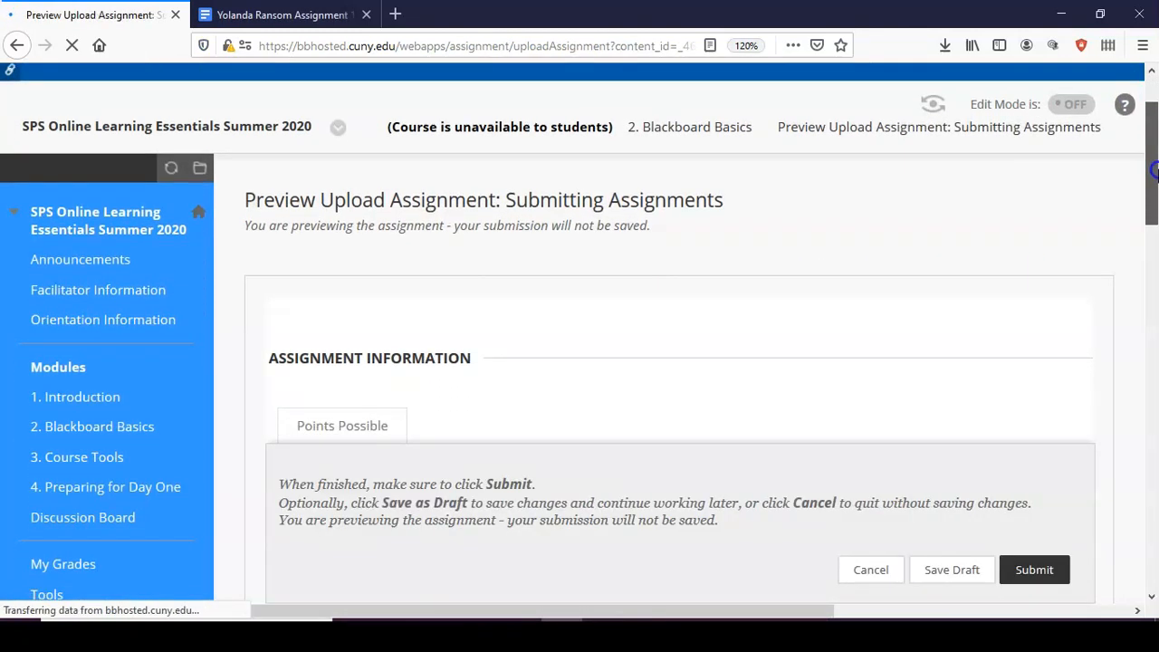
scroll(down, 3)
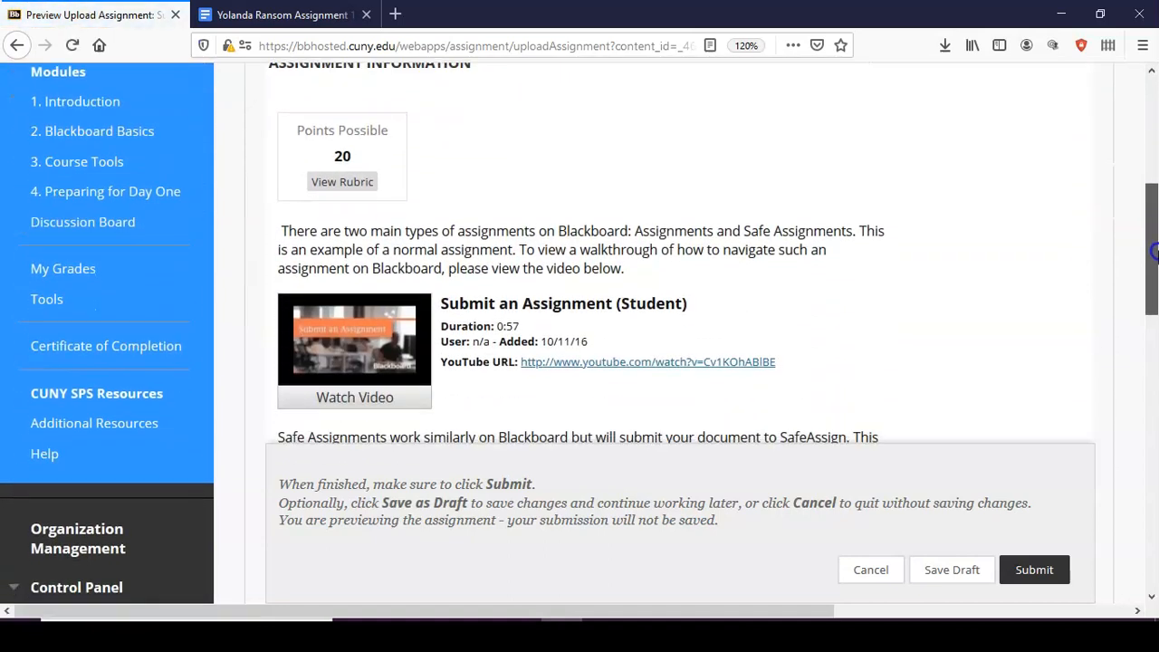
scroll(down, 3)
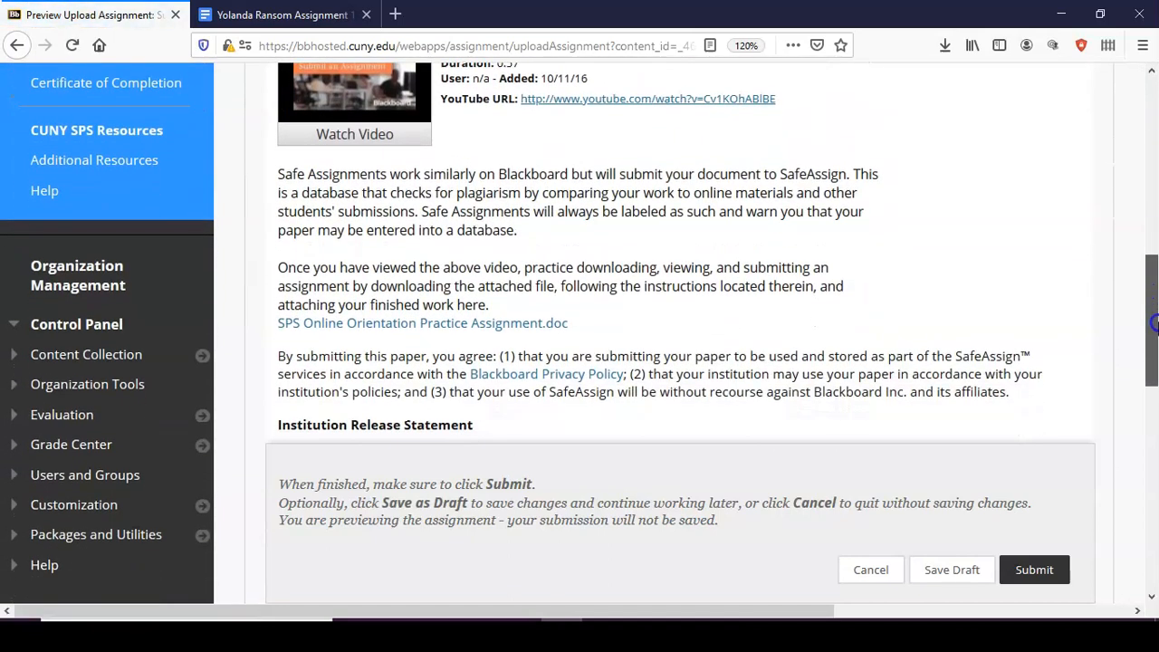
scroll(down, 3)
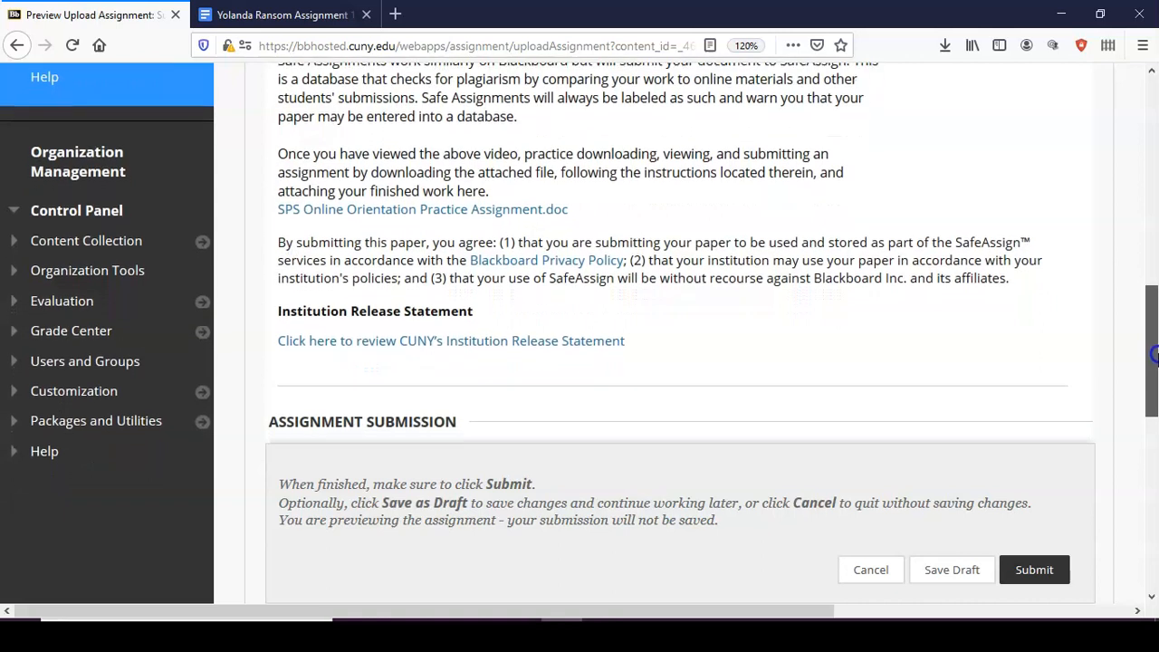
scroll(down, 3)
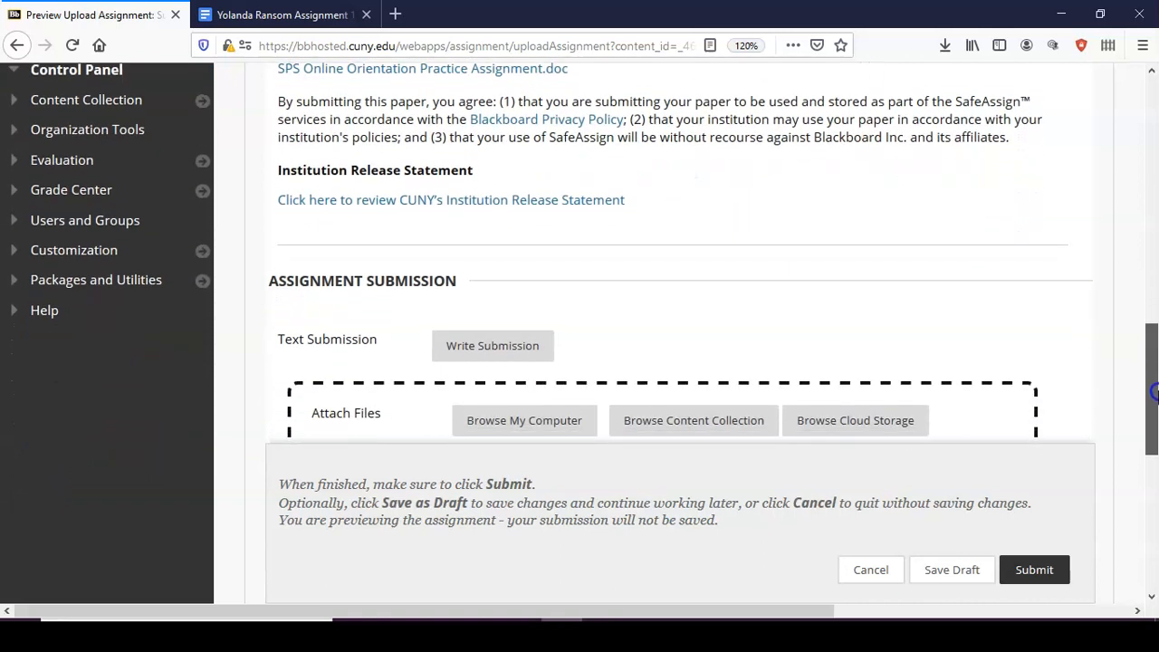
scroll(down, 3)
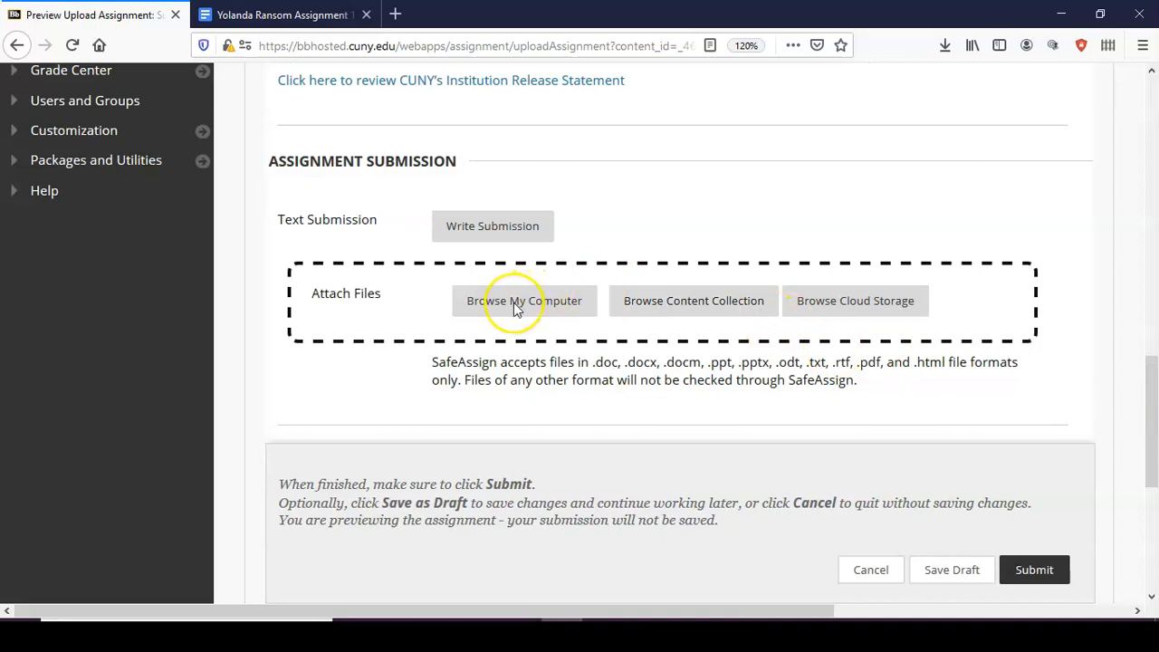
Attach the Assignment 1 PDF via Browse My Computer and submit the assignment
click(526, 301)
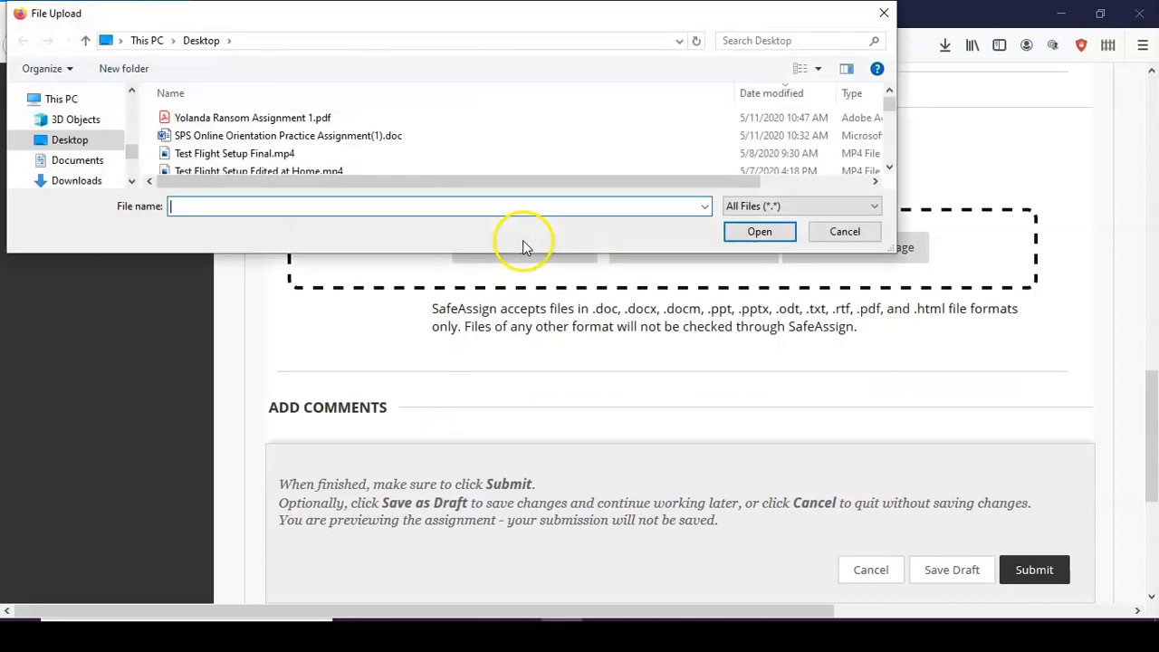
click(253, 118)
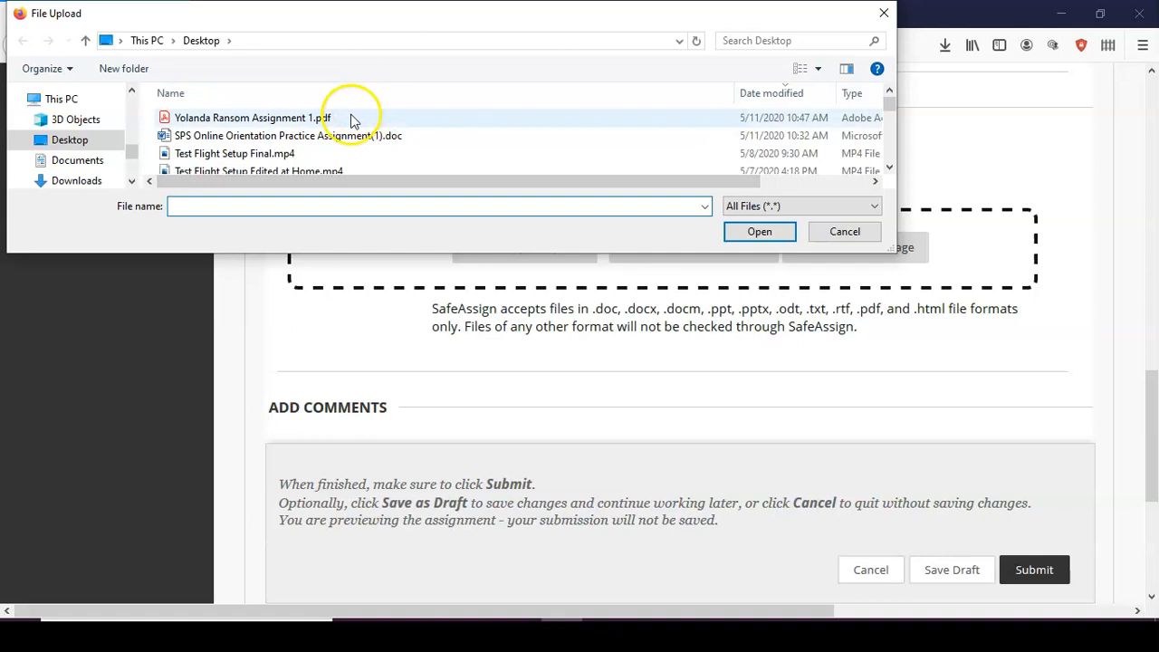
click(252, 118)
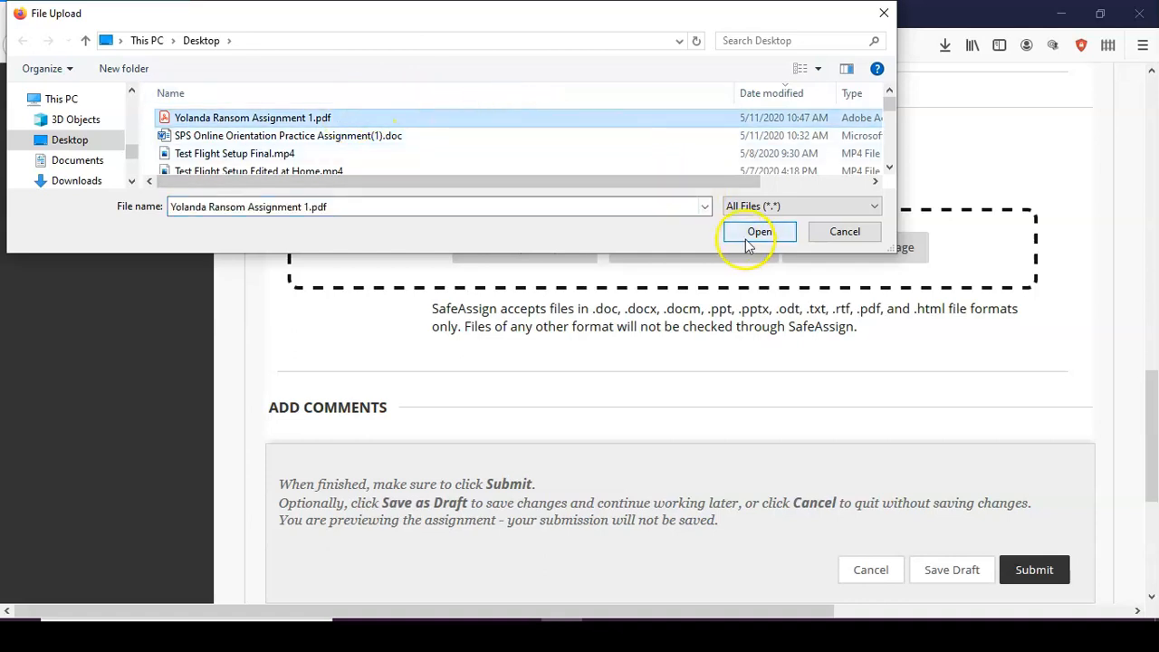
click(759, 231)
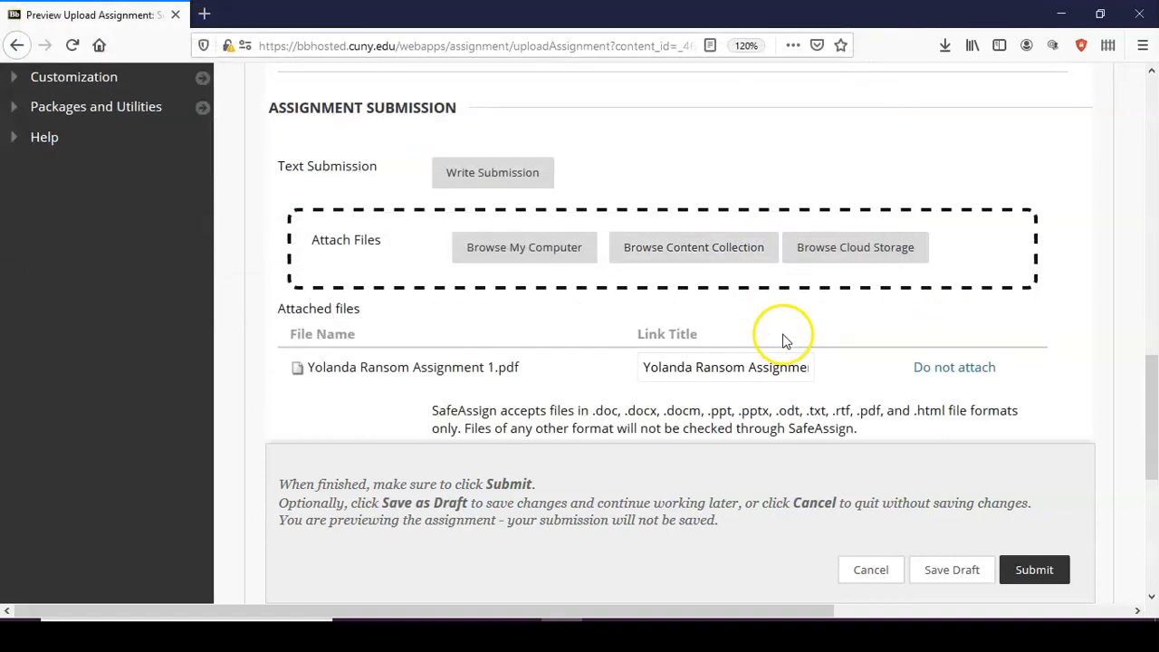
mouse_move(619, 426)
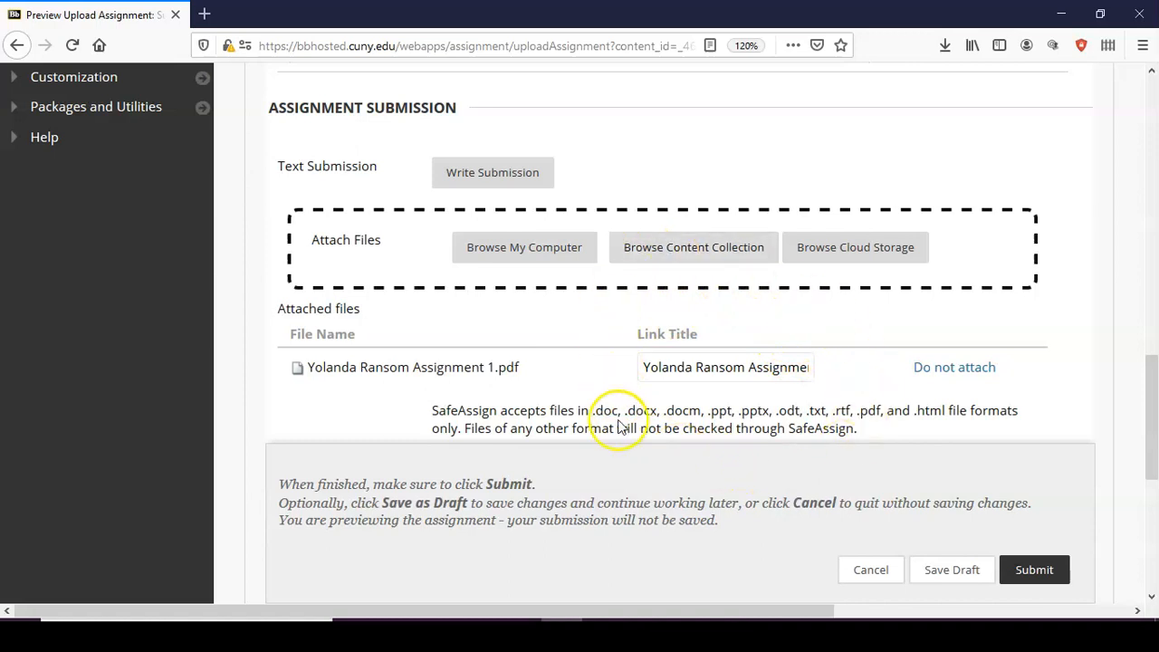
mouse_move(859, 456)
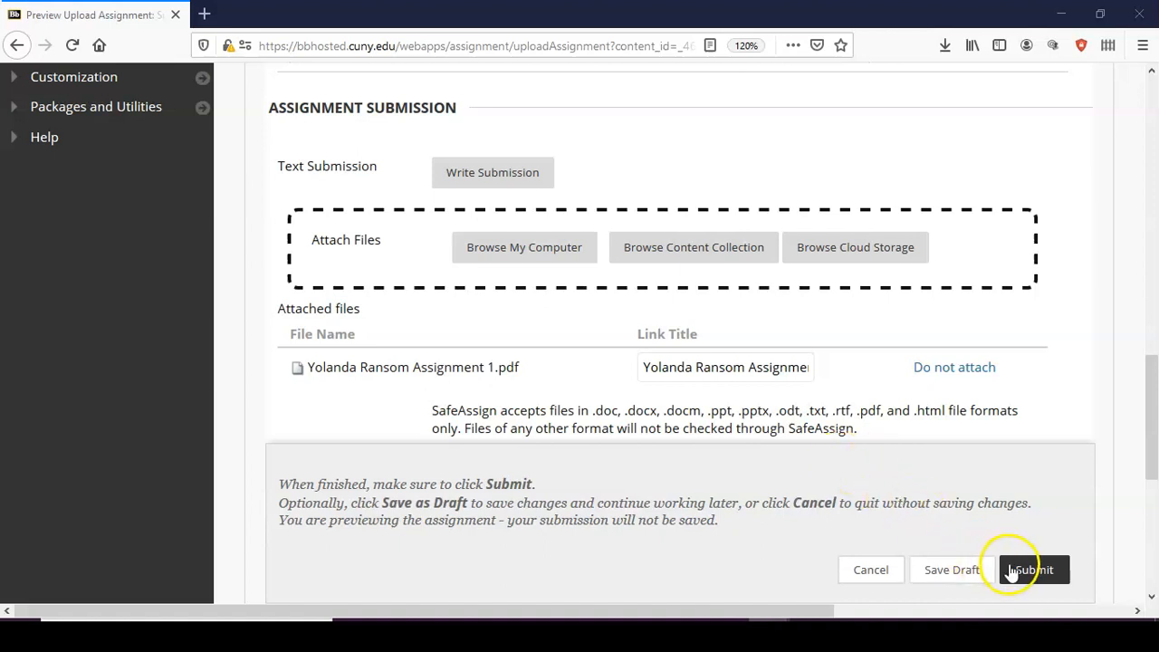
click(1035, 569)
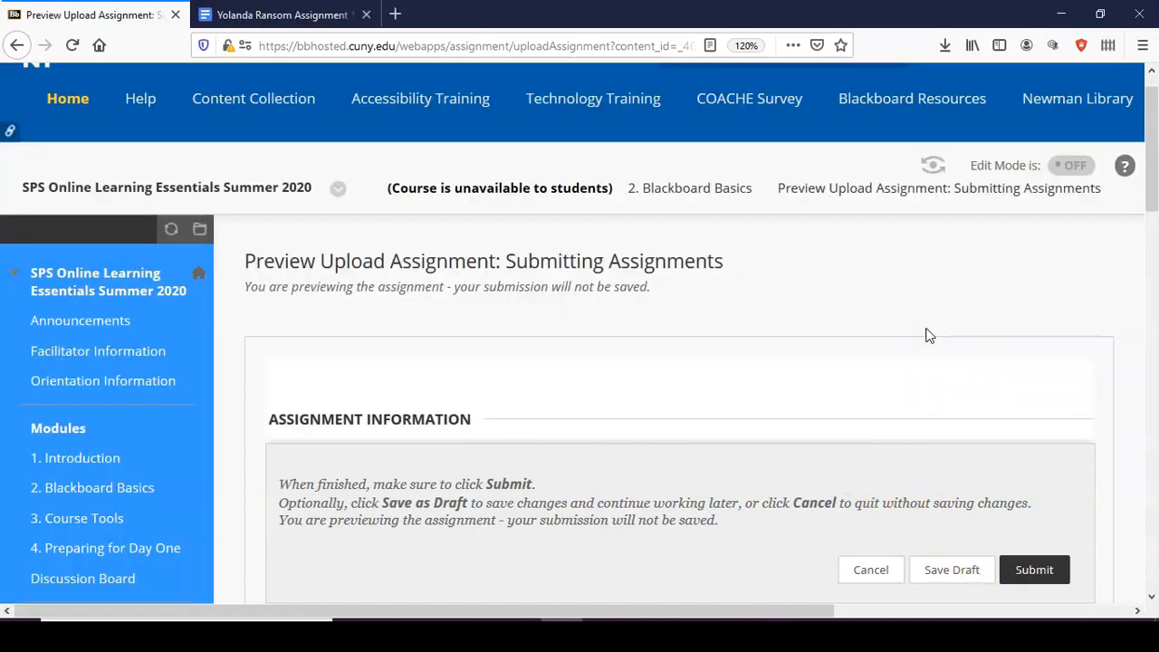